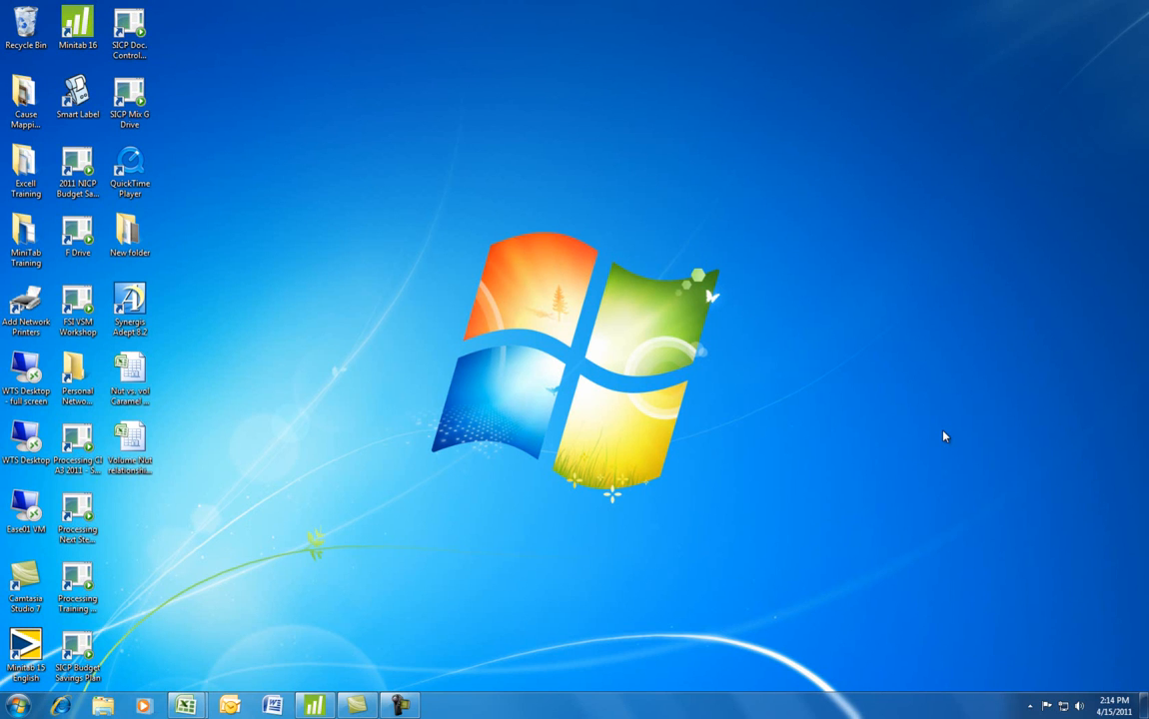
{"action": "mouse_move", "coordinate": [262, 655]}
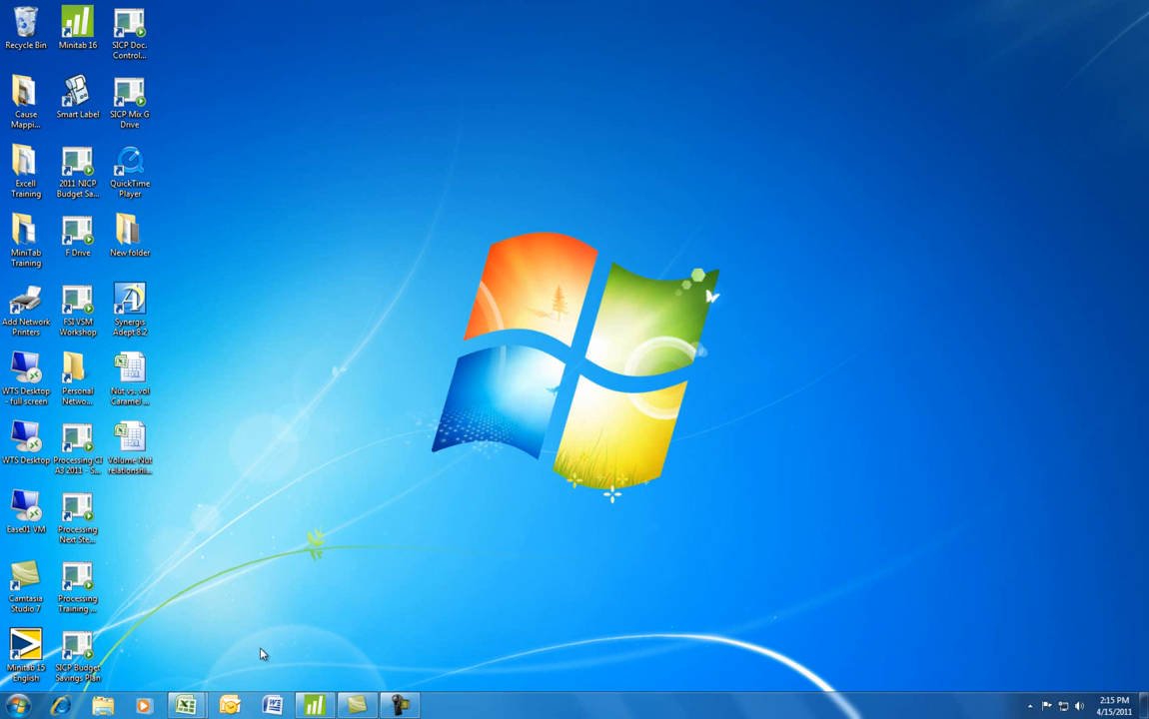
{"action": "mouse_move", "coordinate": [196, 546]}
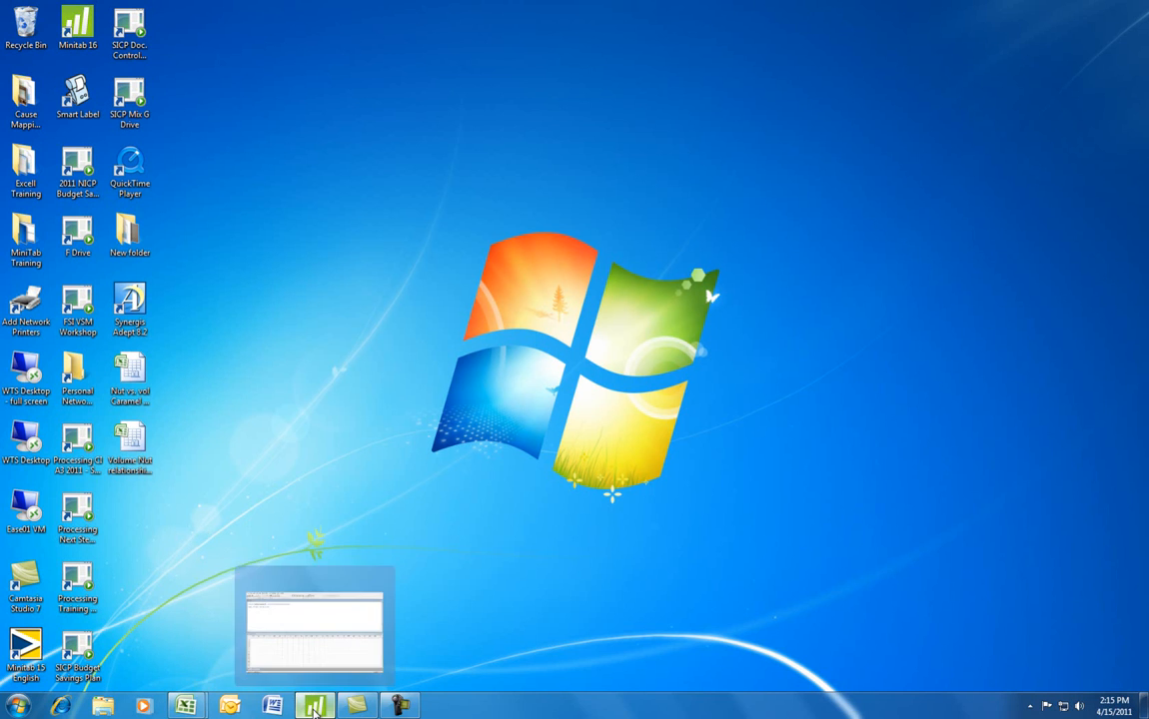
Restore the running Minitab window with its empty worksheet from the taskbar.
{"action": "left_click", "coordinate": [314, 707]}
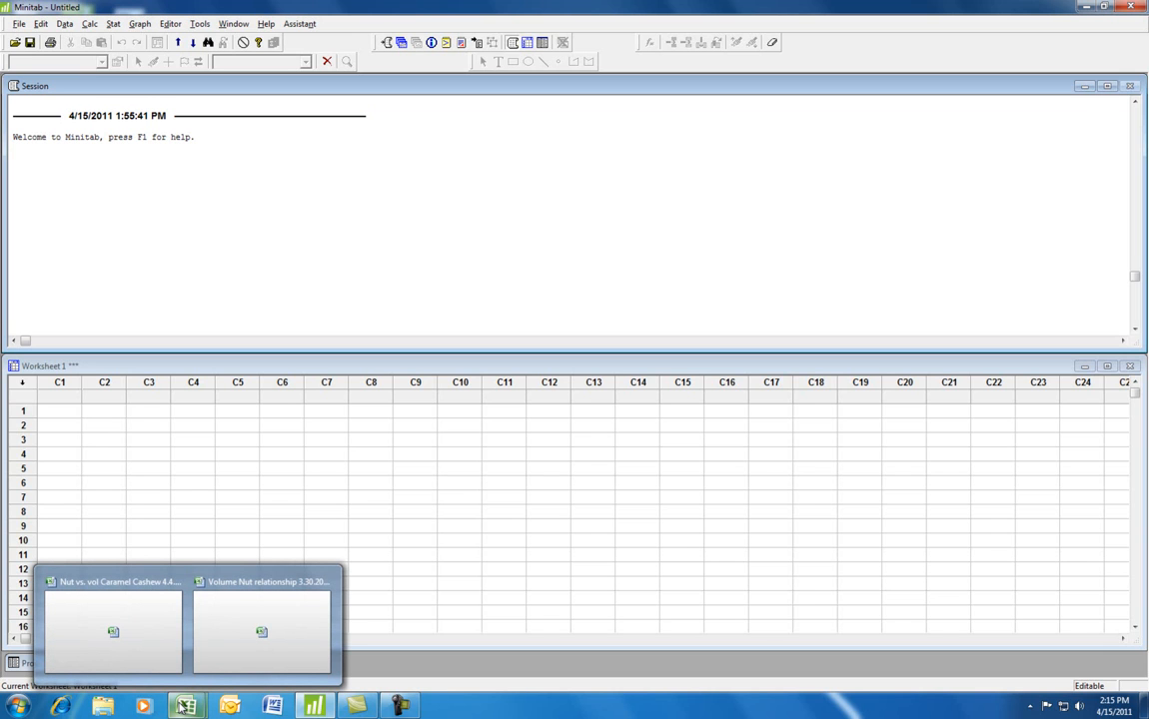
{"action": "mouse_move", "coordinate": [139, 635]}
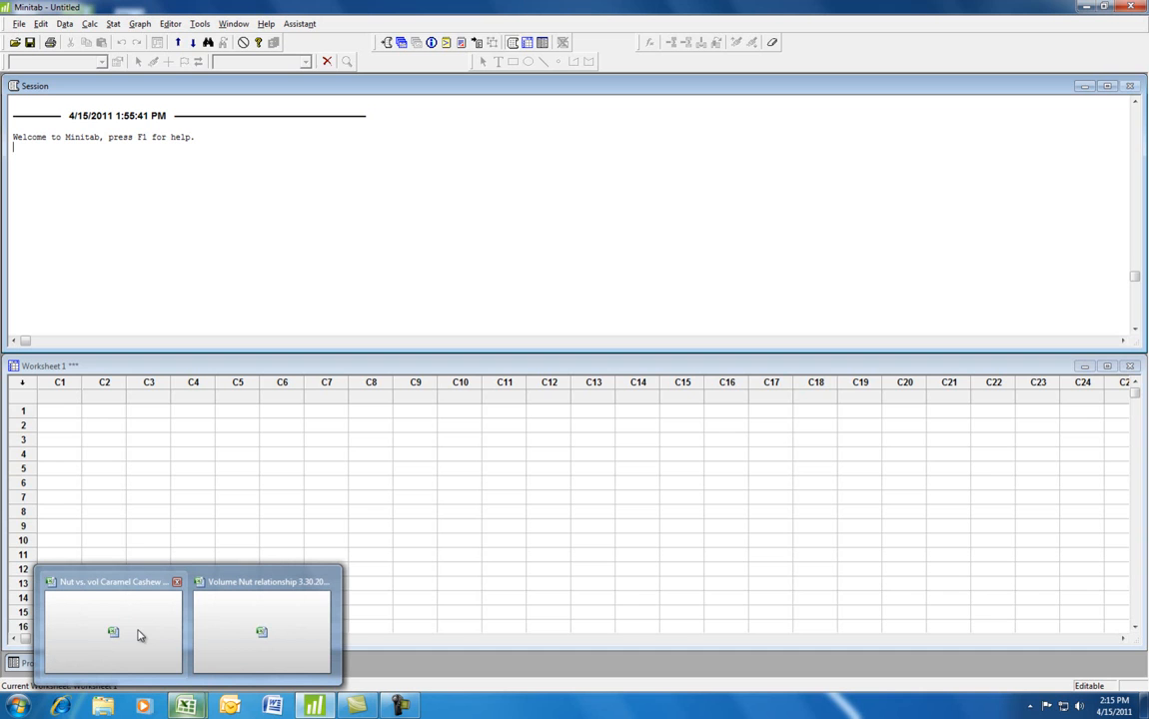
Paste the gl 600 volumes into C1 and the nut counts into C2 from the candy-bar workbook.
{"action": "left_click", "coordinate": [112, 623]}
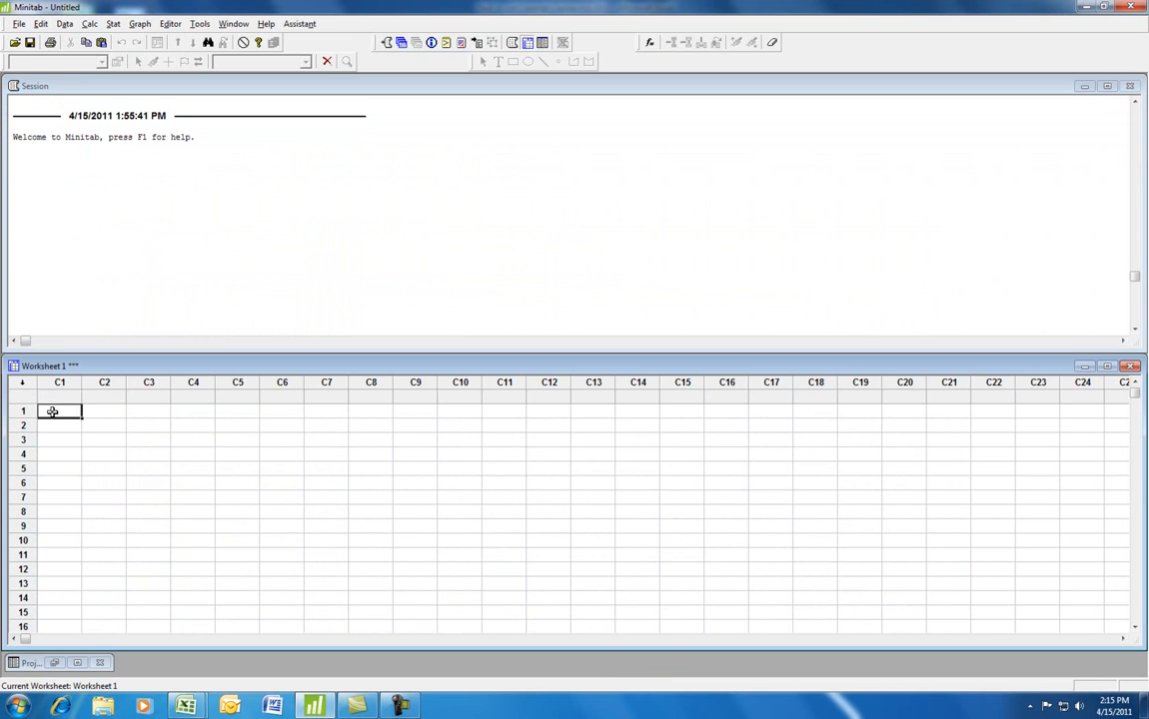
{"action": "right_click", "coordinate": [60, 412]}
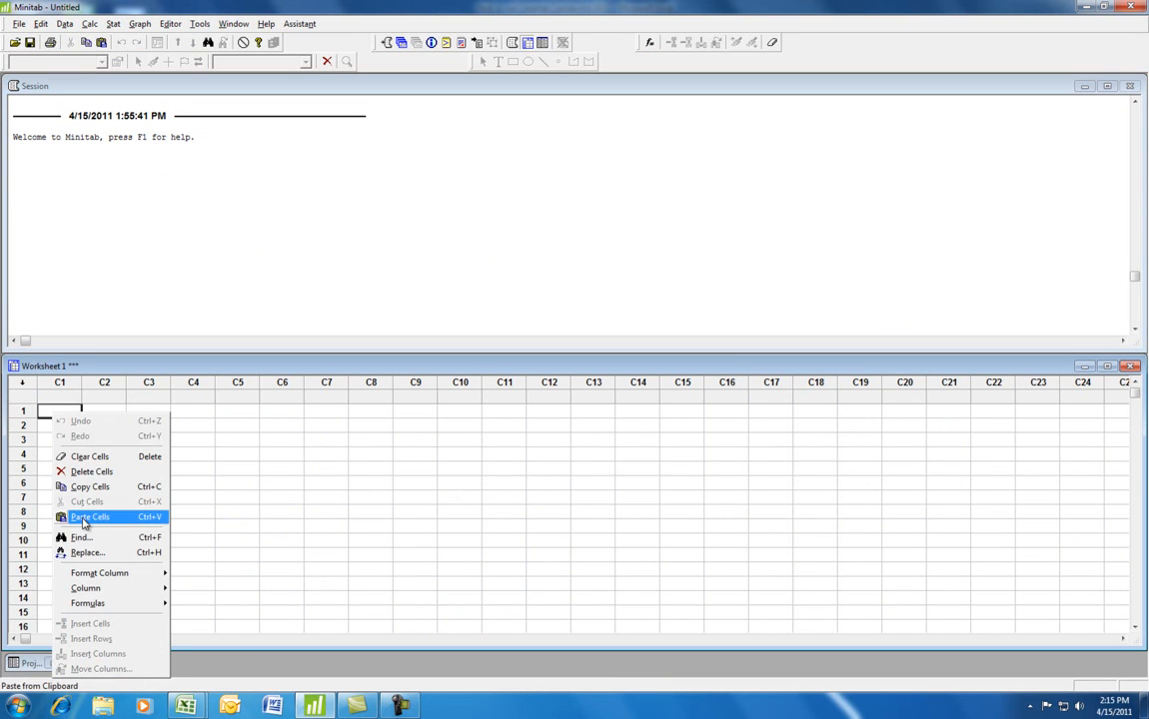
{"action": "left_click", "coordinate": [90, 515]}
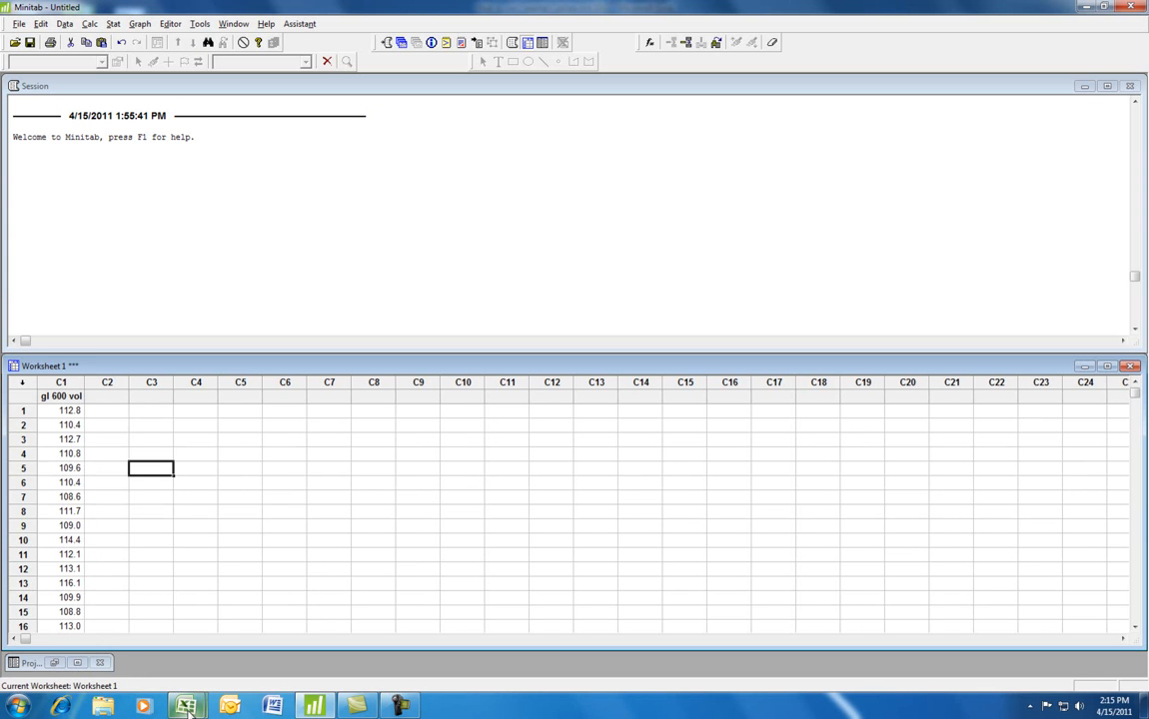
{"action": "left_click", "coordinate": [188, 707]}
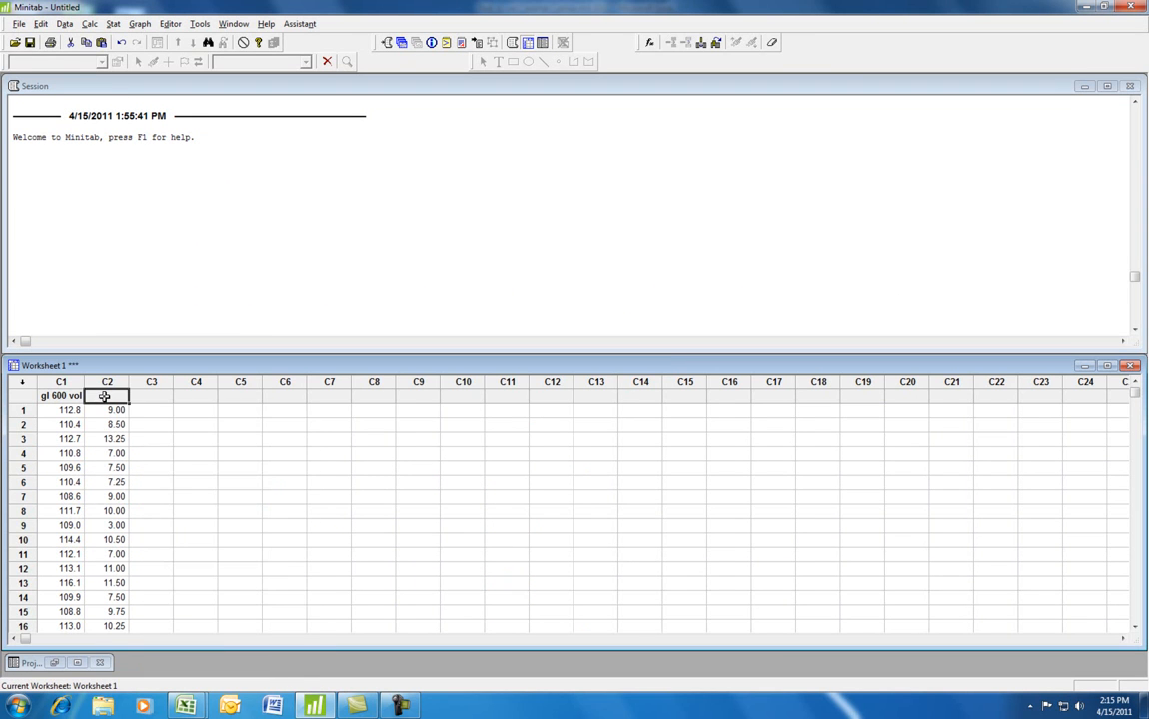
Name column C2 'number of nuts gl 600'.
{"action": "type", "text": "n"}
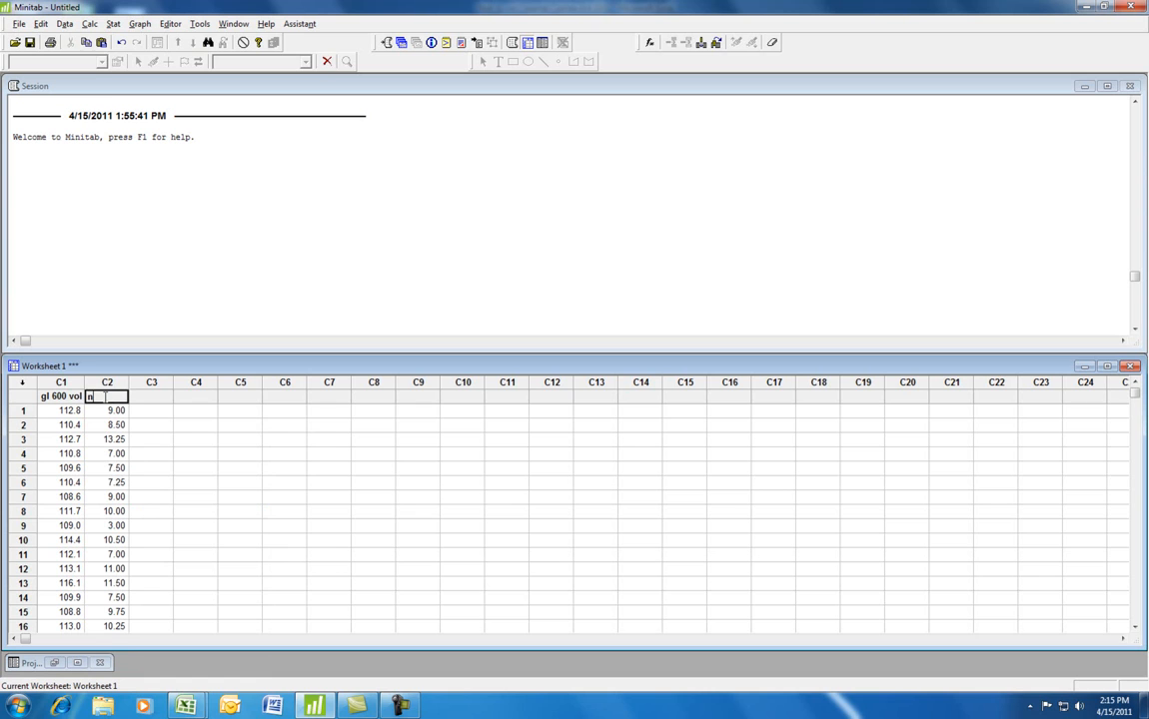
{"action": "type", "text": "umber of"}
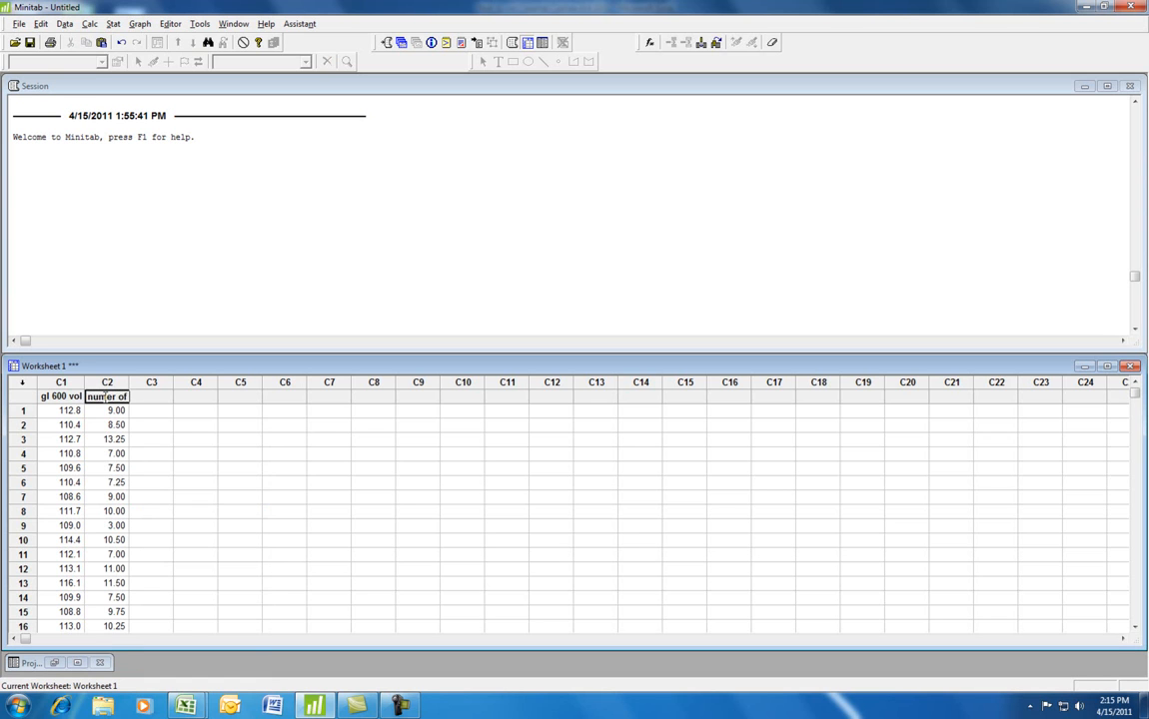
{"action": "type", "text": "nuts"}
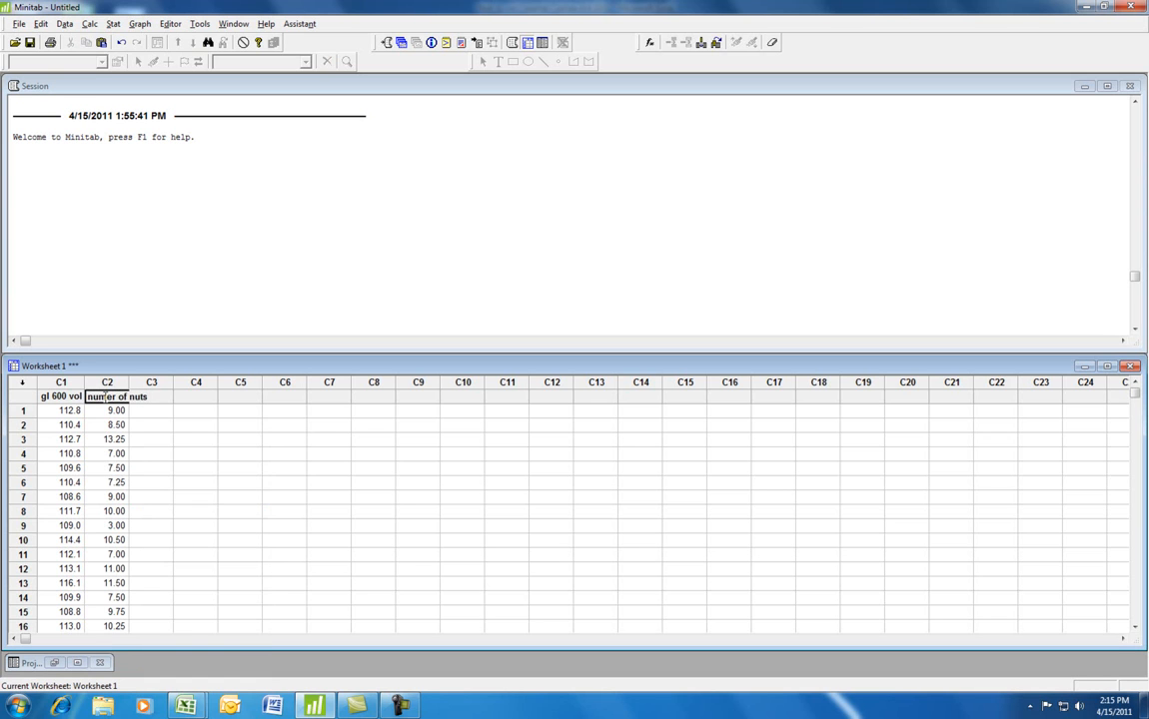
{"action": "type", "text": "gl 600"}
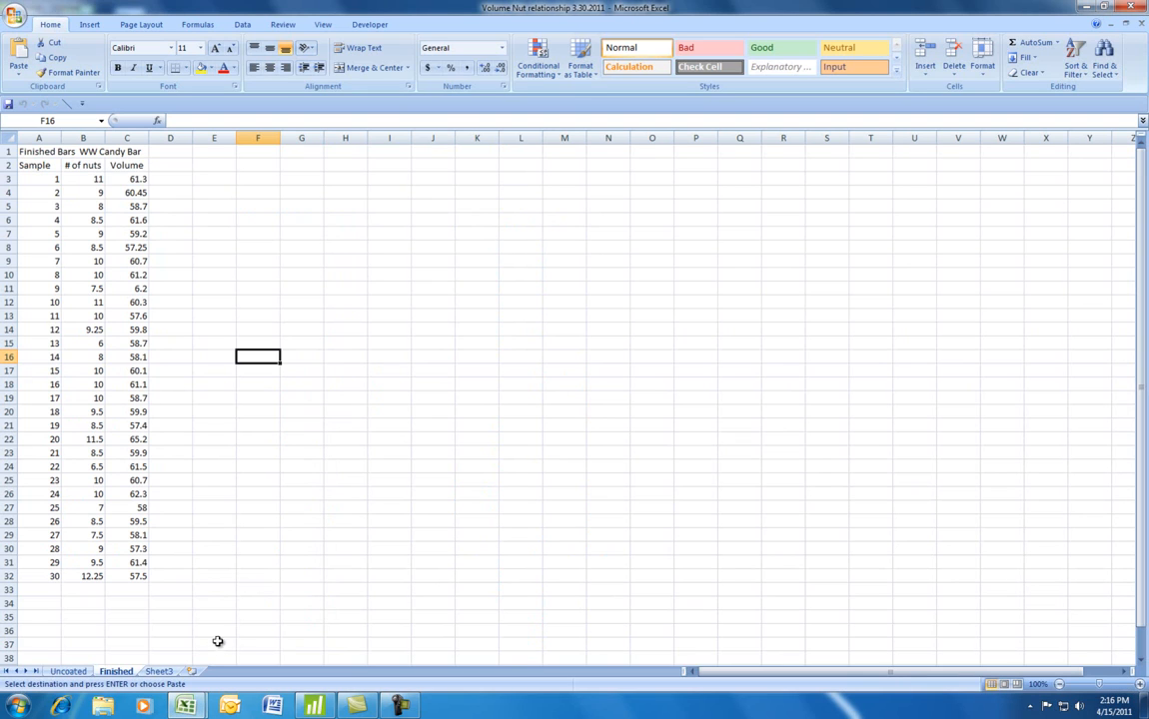
Select the Volume values C3:C32 in the Finished sheet's candy bar table for copying.
{"action": "left_click_drag", "start_coordinate": [138, 179], "coordinate": [137, 480]}
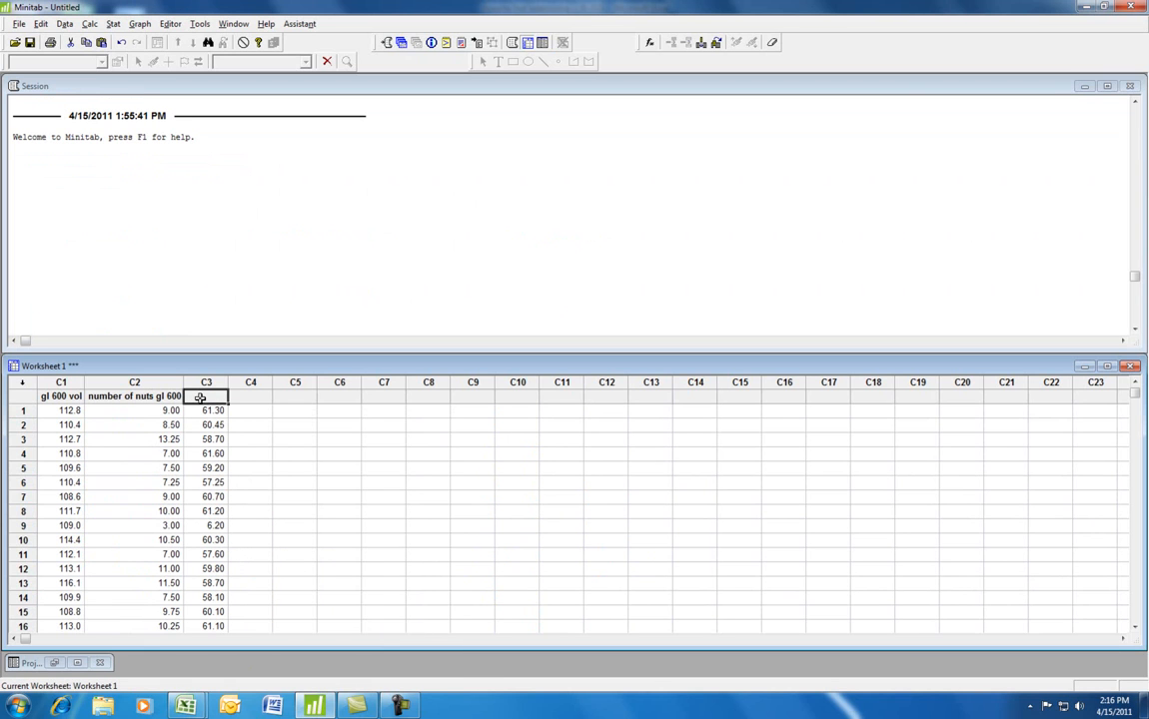
Name the pasted third column C3 'gl 1500 vol' and confirm it.
{"action": "type", "text": "gl 1"}
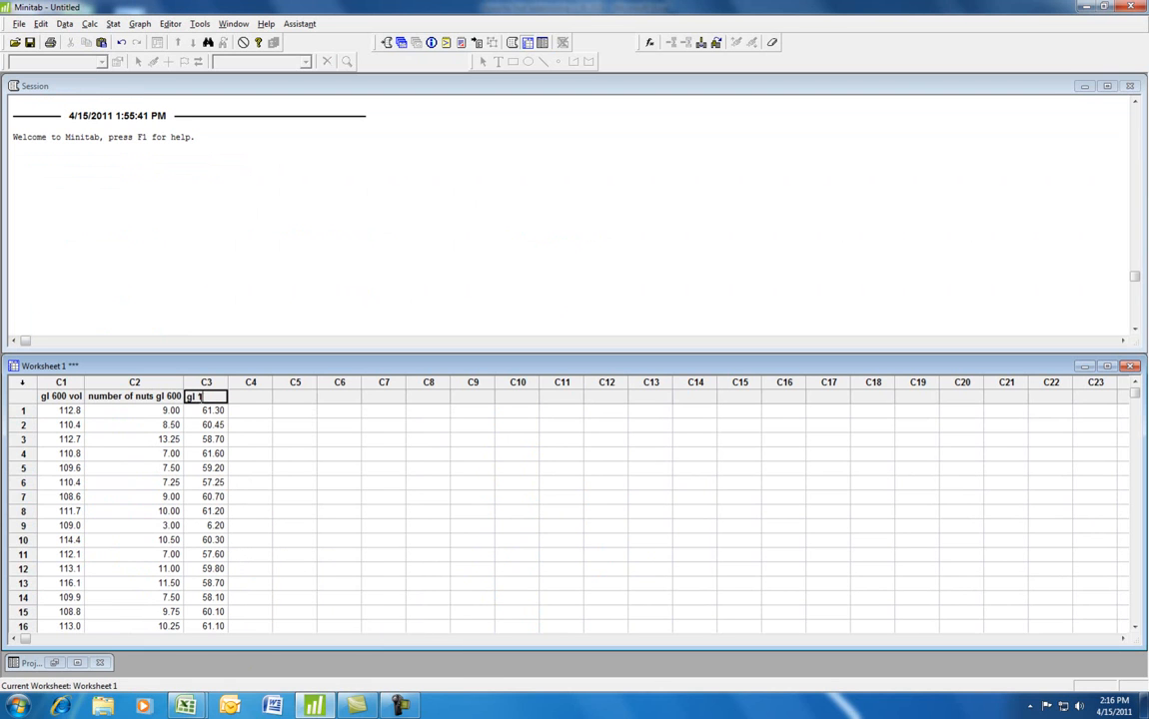
{"action": "type", "text": "500 vol"}
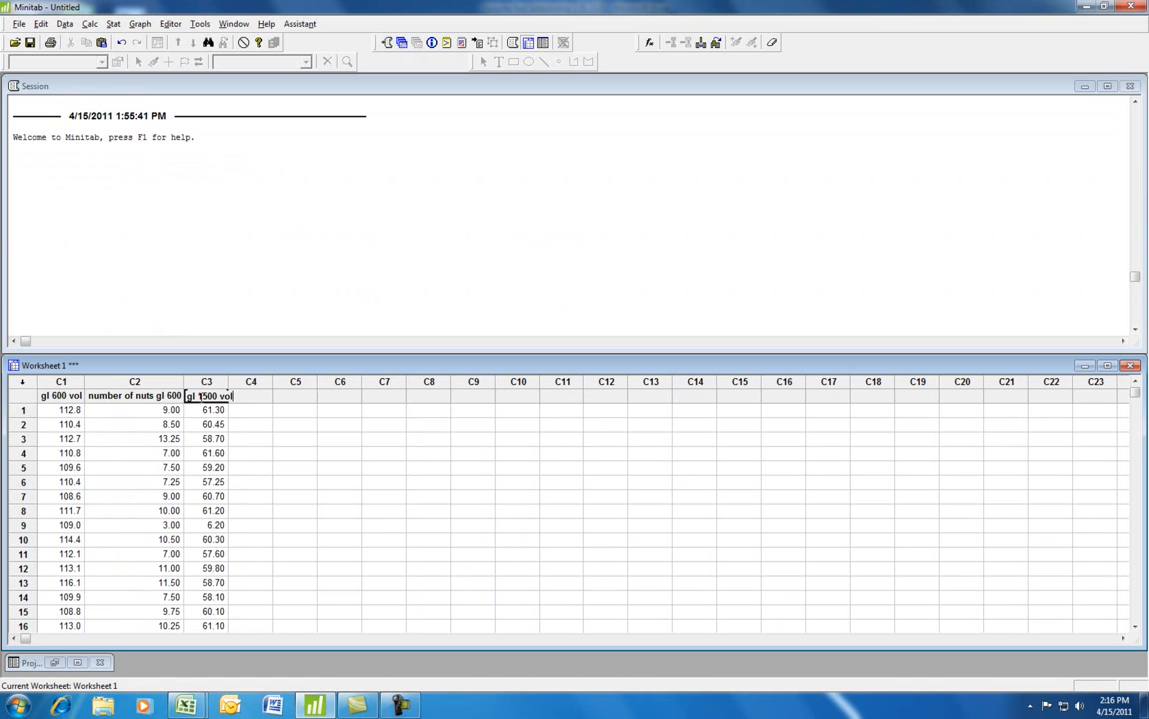
{"action": "left_click", "coordinate": [280, 439]}
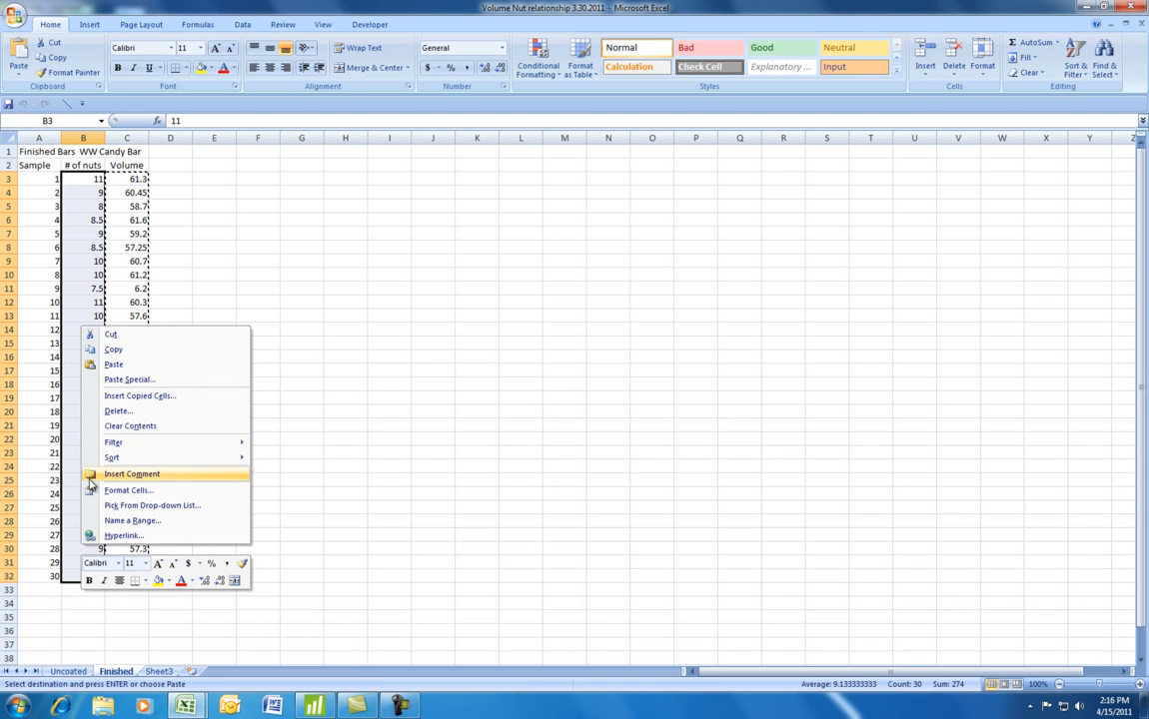
{"action": "mouse_move", "coordinate": [112, 347]}
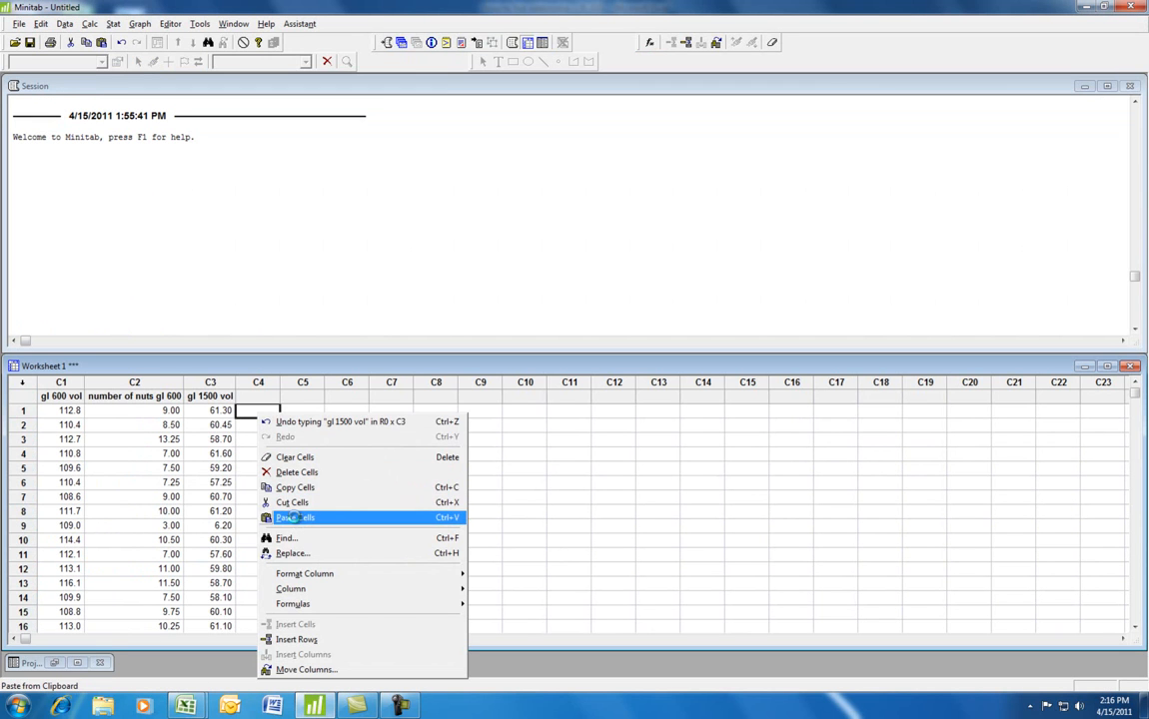
Paste the nut counts into C4 and name it 'number of nuts gl 1500'.
{"action": "left_click", "coordinate": [296, 517]}
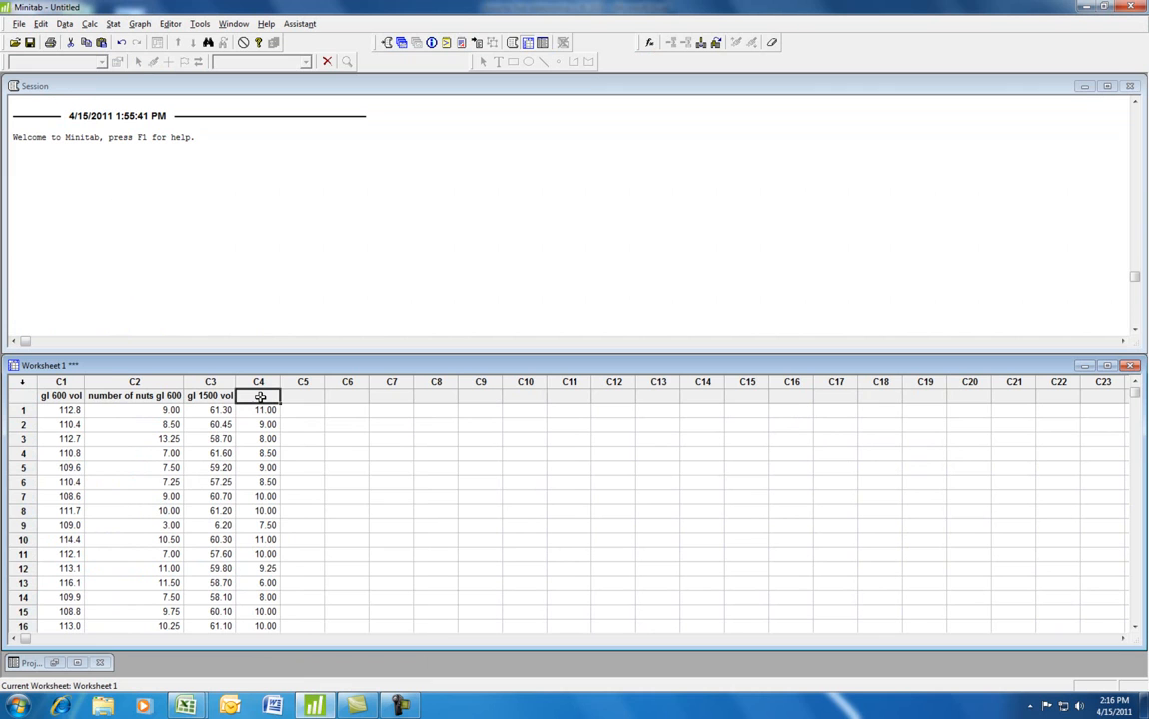
{"action": "type", "text": "number"}
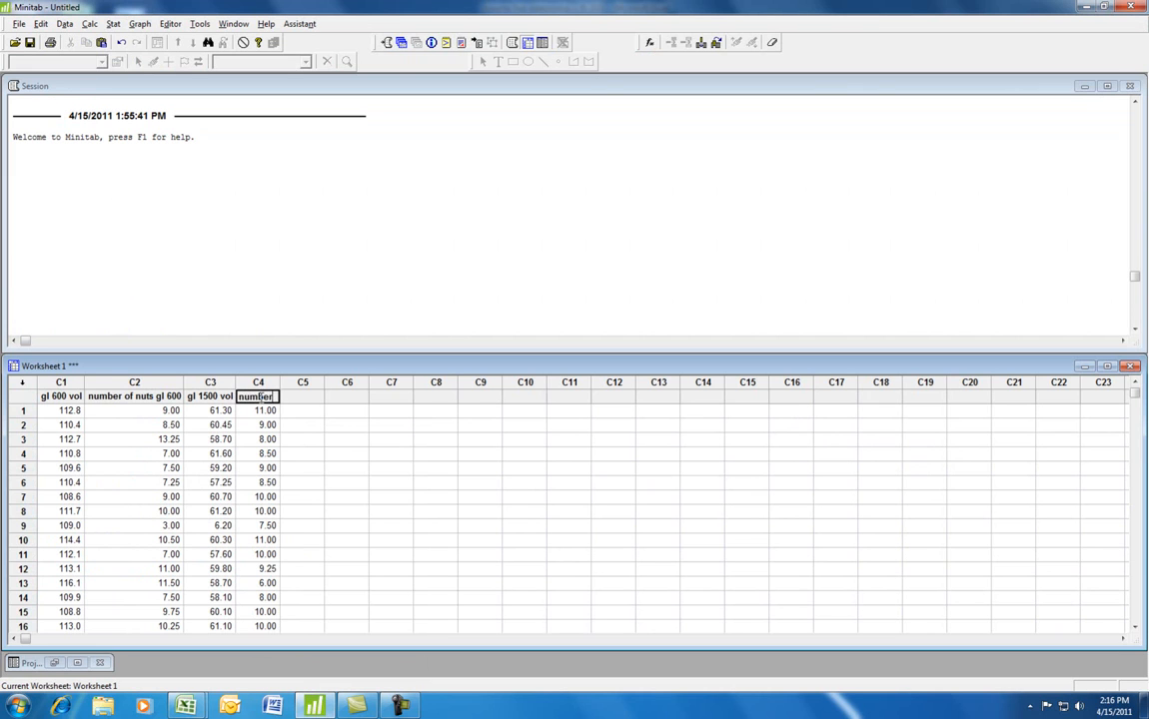
{"action": "type", "text": "of nuts"}
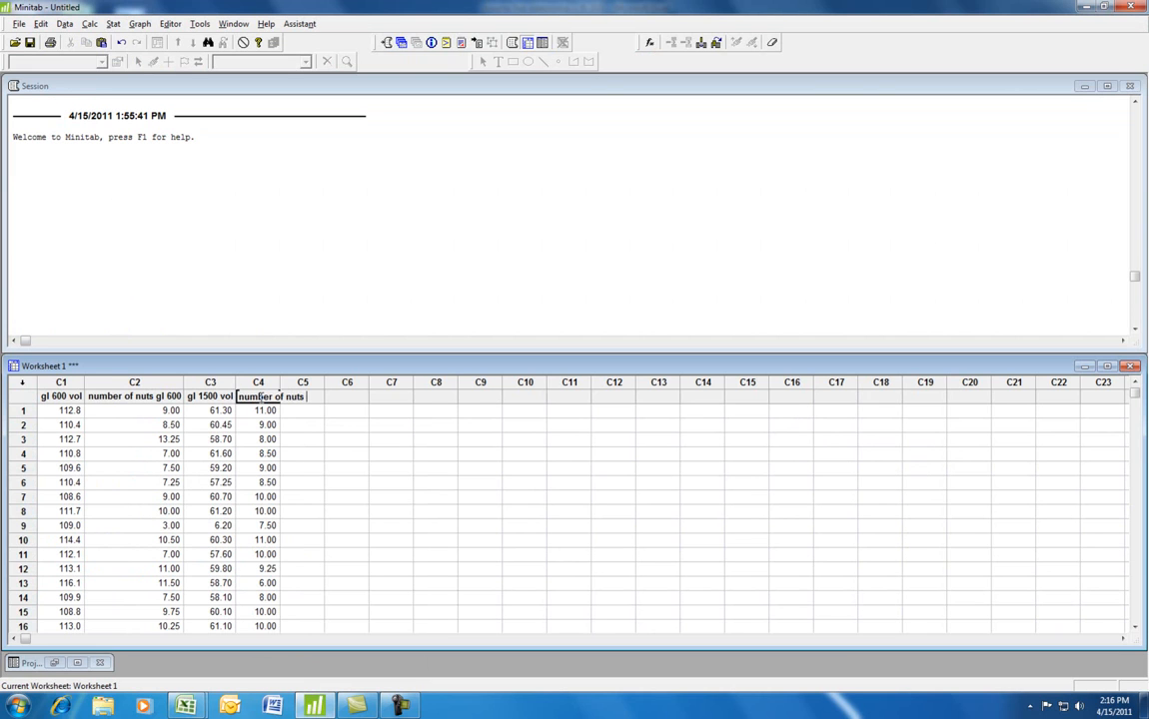
{"action": "type", "text": "gl 1500"}
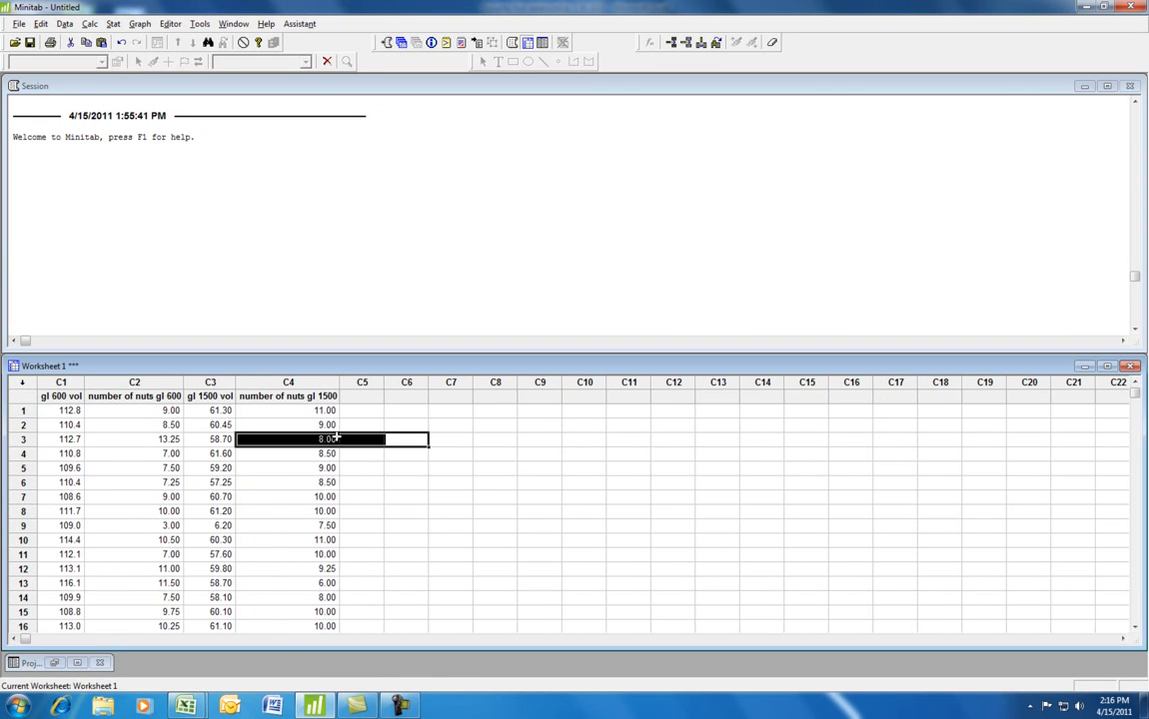
{"action": "left_click", "coordinate": [449, 439]}
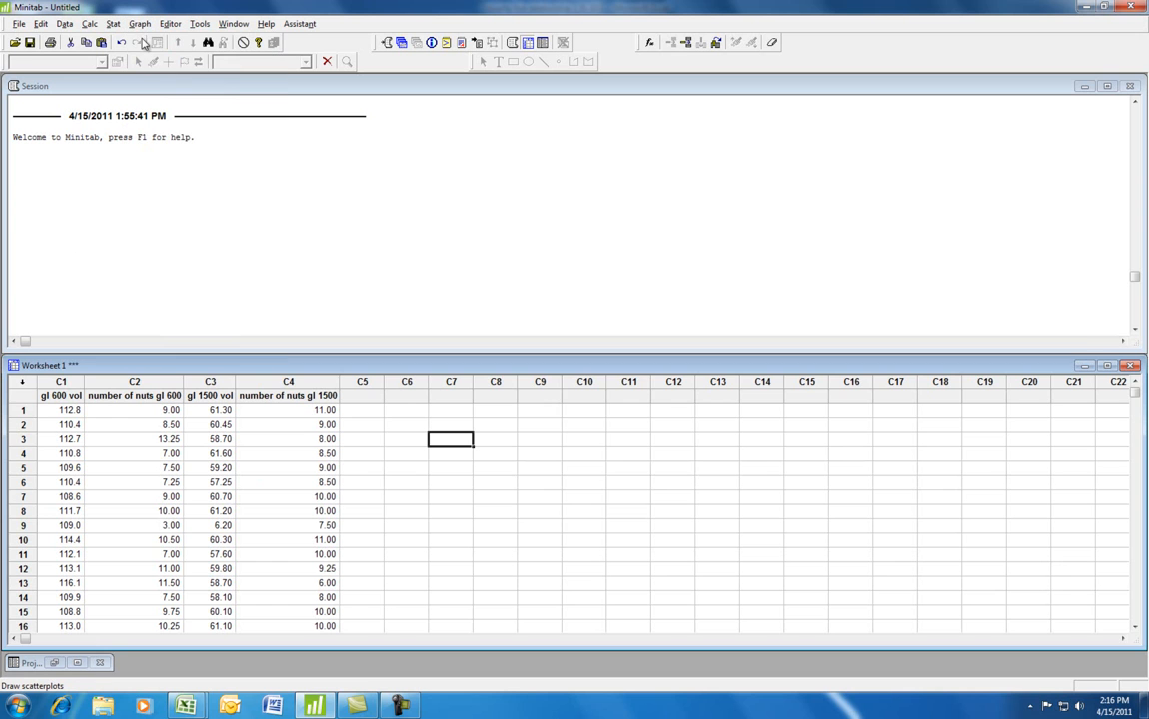
Draw a simple scatterplot with Y = gl 600 vol and X = number of nuts gl 600.
{"action": "left_click", "coordinate": [140, 24]}
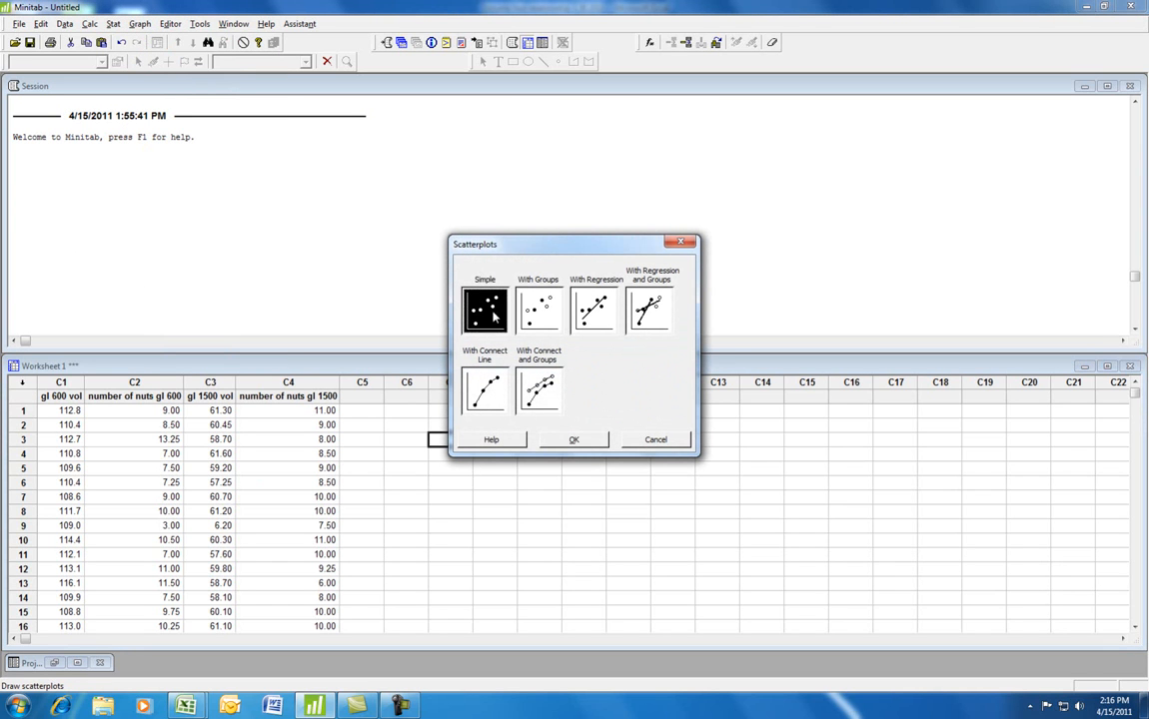
{"action": "left_click", "coordinate": [573, 440]}
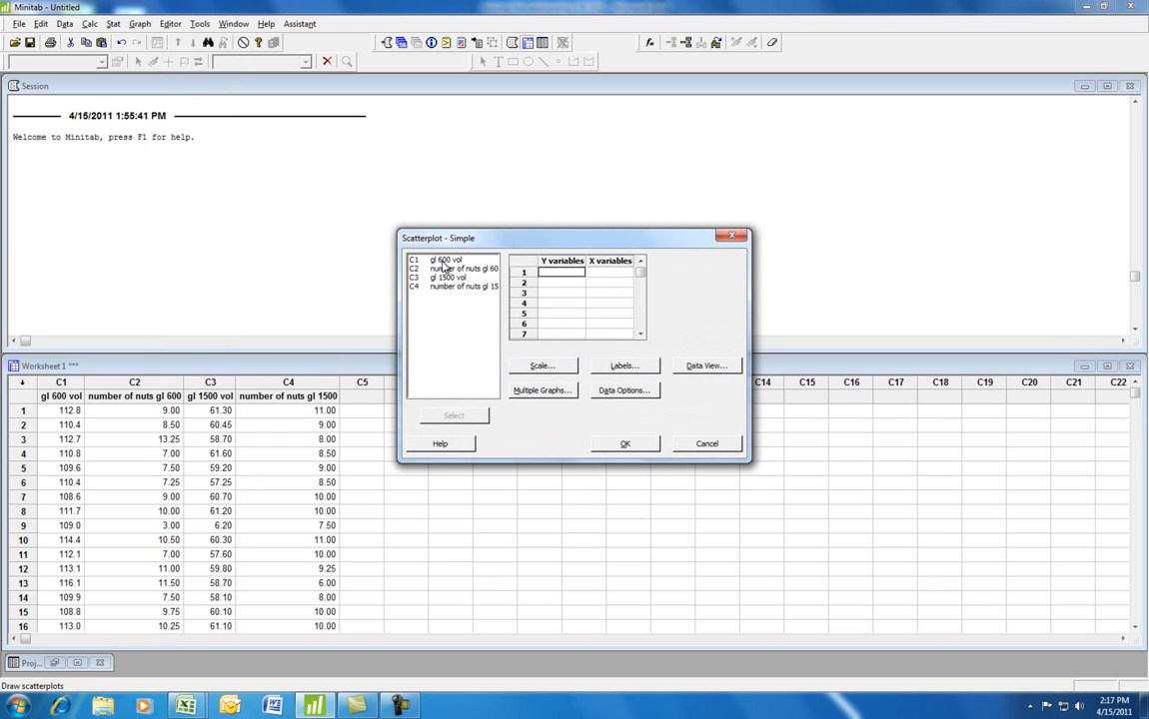
{"action": "left_click", "coordinate": [444, 260]}
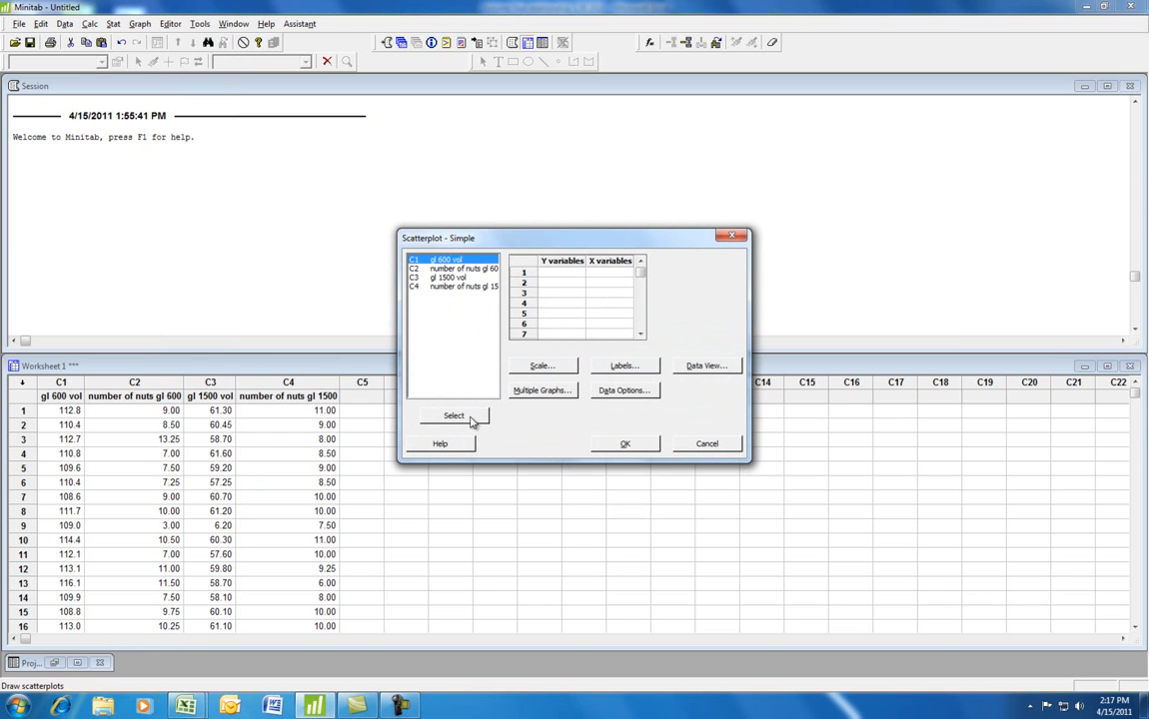
{"action": "left_click", "coordinate": [454, 415]}
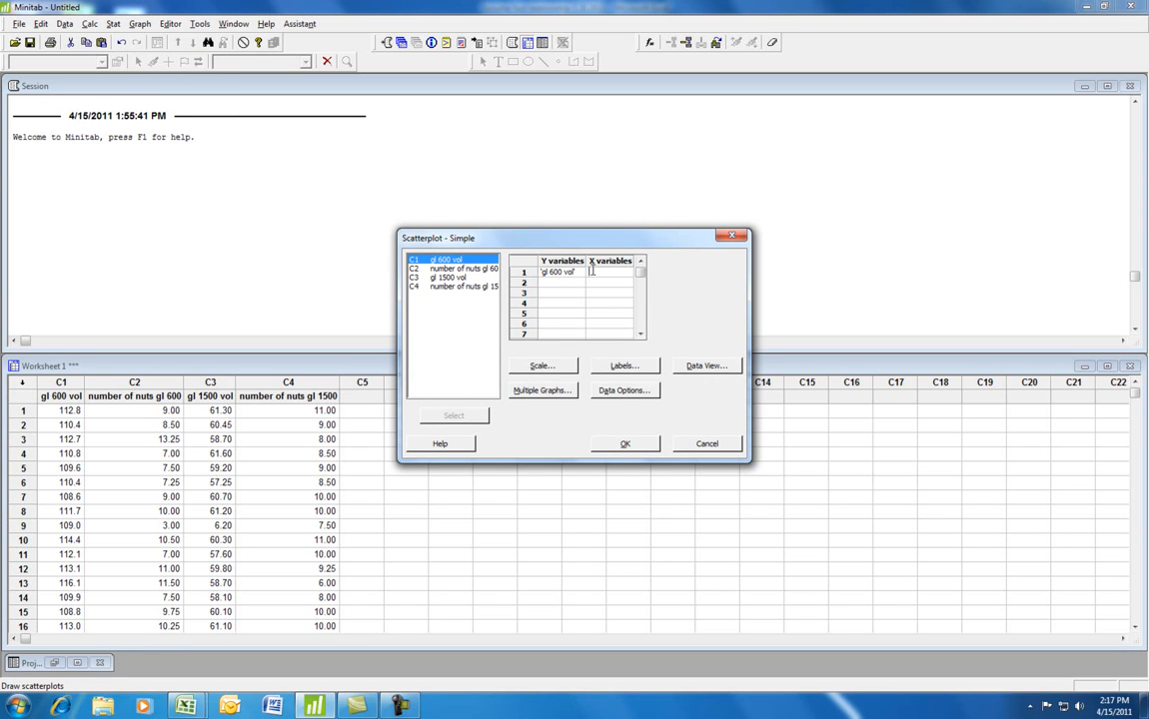
{"action": "left_click", "coordinate": [461, 268]}
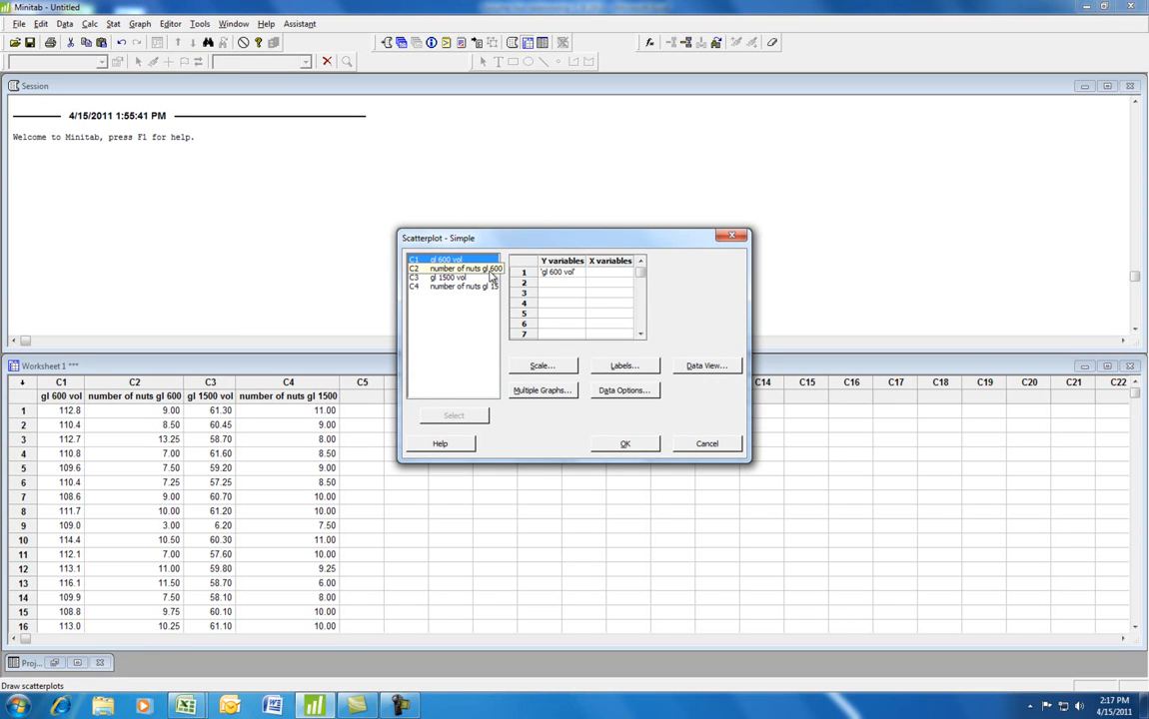
{"action": "left_click", "coordinate": [443, 260]}
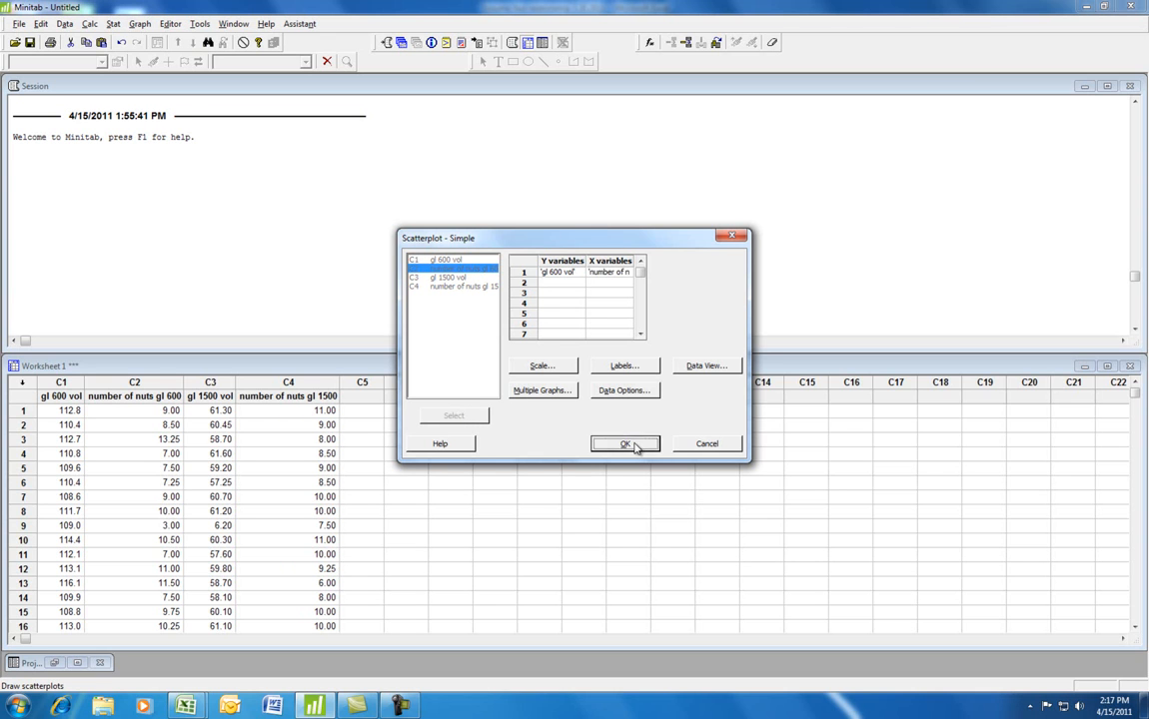
{"action": "left_click", "coordinate": [623, 444]}
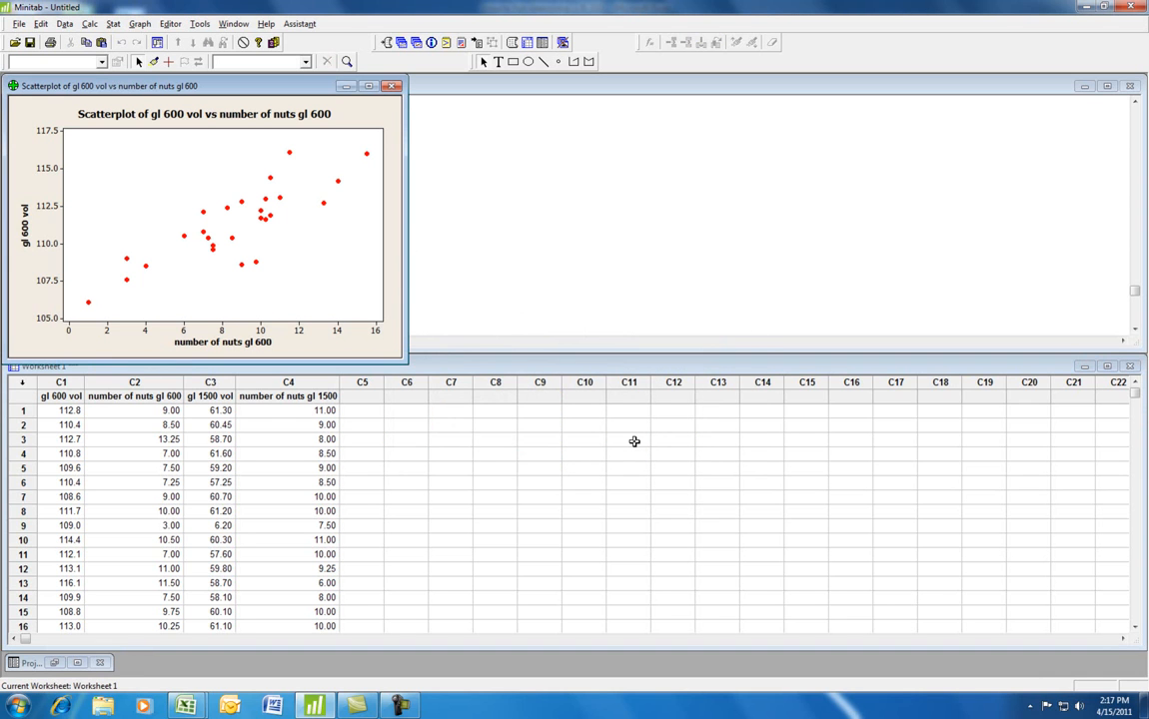
{"action": "mouse_move", "coordinate": [383, 155]}
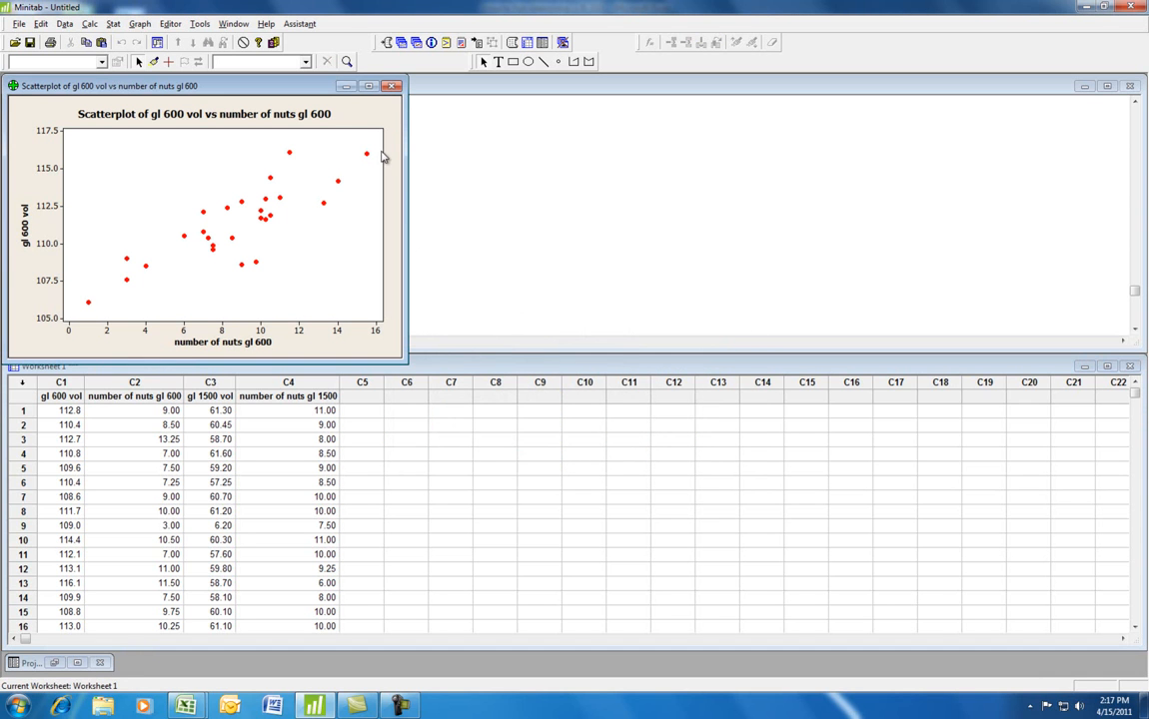
{"action": "mouse_move", "coordinate": [88, 310]}
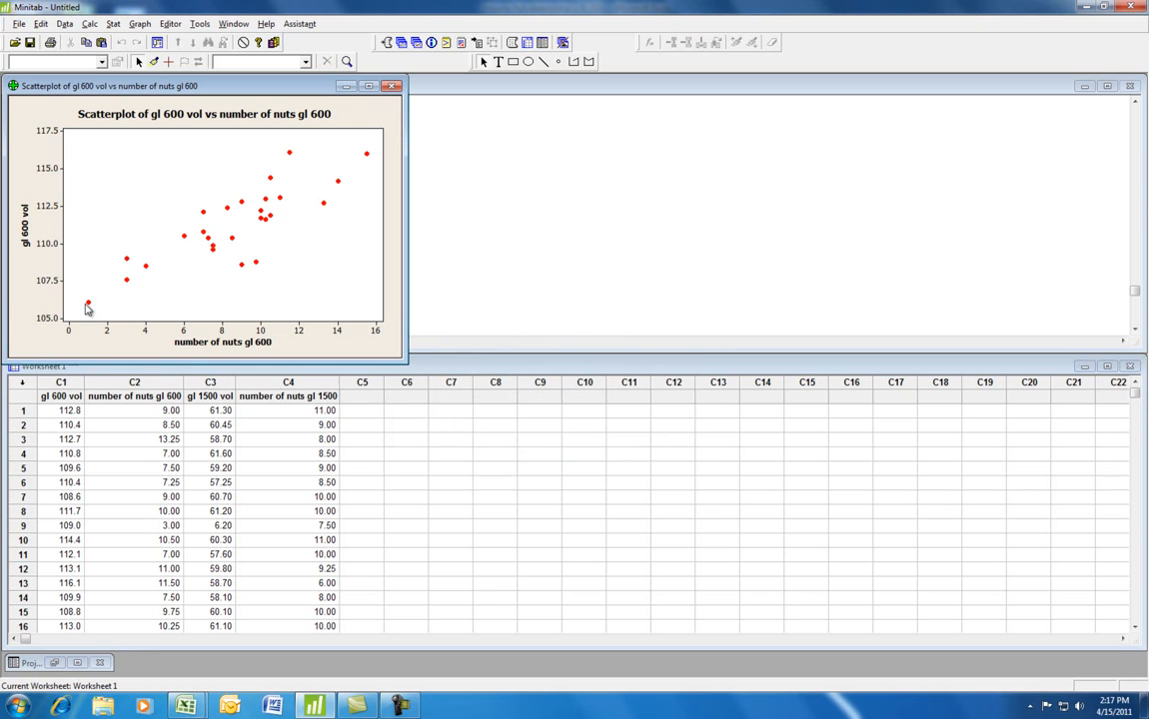
{"action": "mouse_move", "coordinate": [122, 276]}
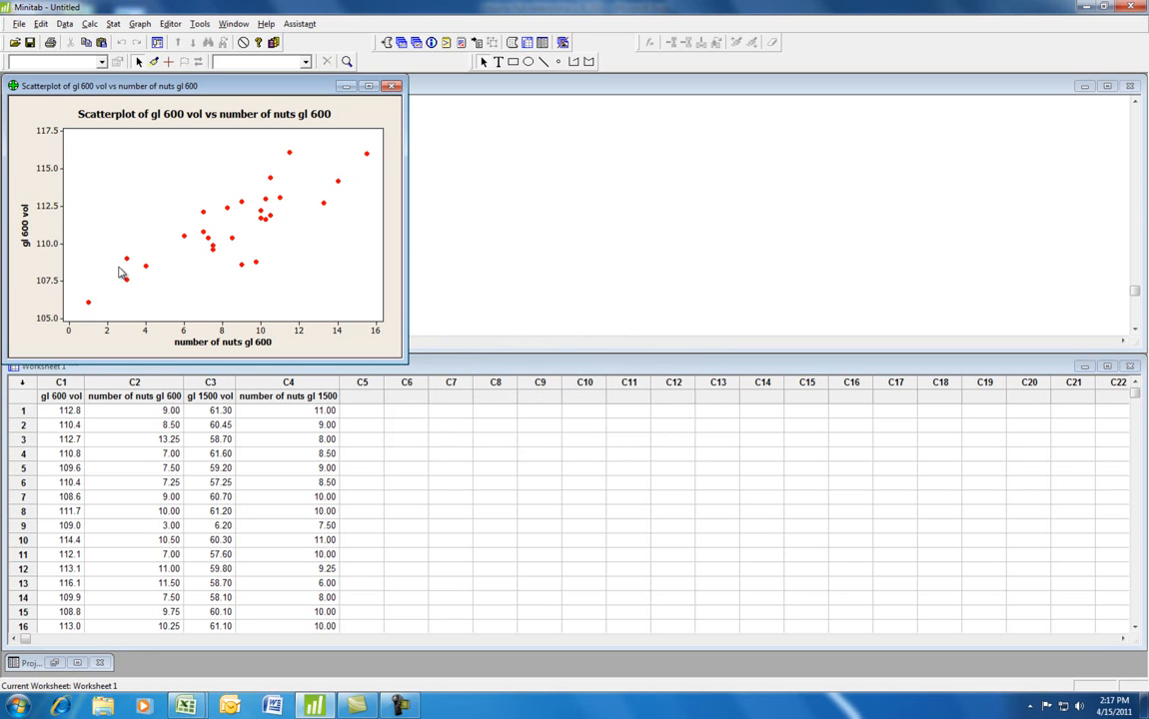
{"action": "mouse_move", "coordinate": [116, 318]}
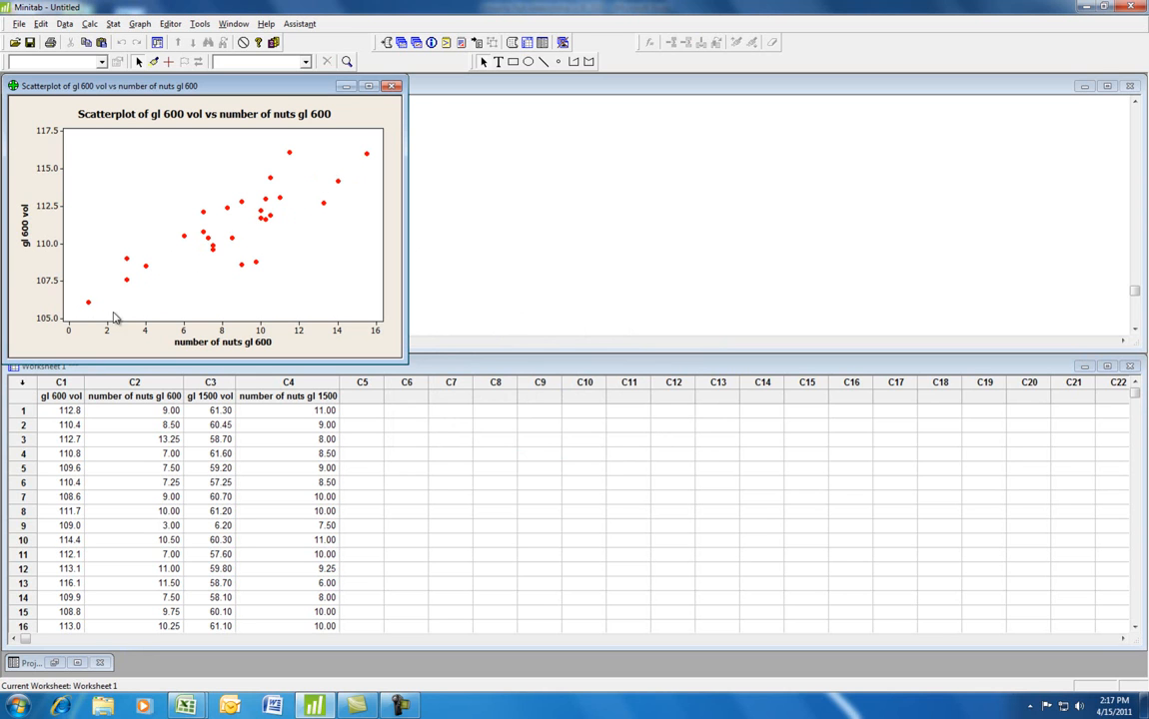
{"action": "mouse_move", "coordinate": [364, 336]}
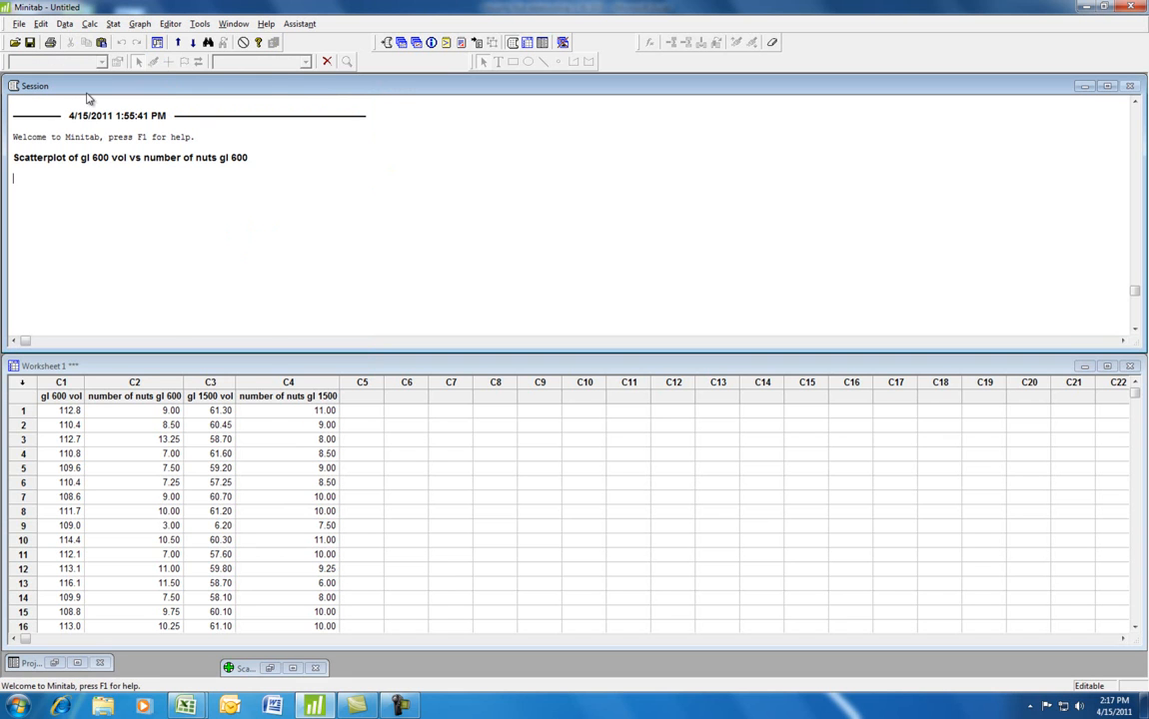
Draw a simple scatterplot with Y = gl 1500 vol and X = number of nuts gl 1500, then minimize it.
{"action": "left_click", "coordinate": [139, 24]}
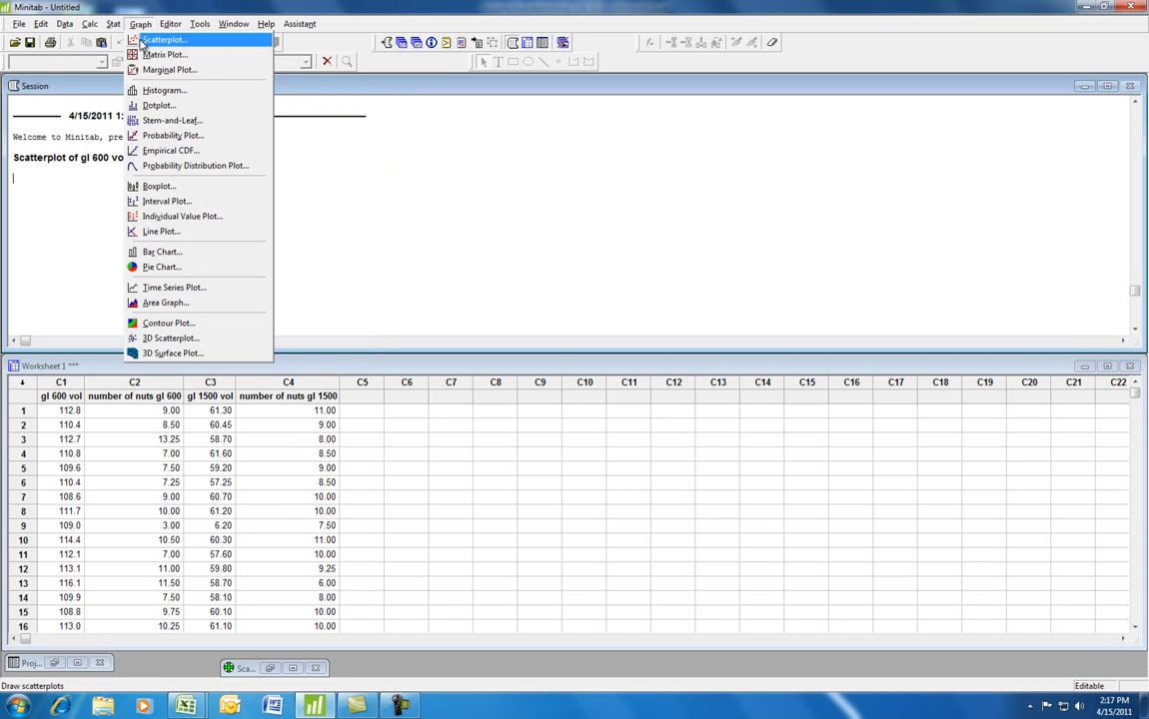
{"action": "left_click", "coordinate": [166, 40]}
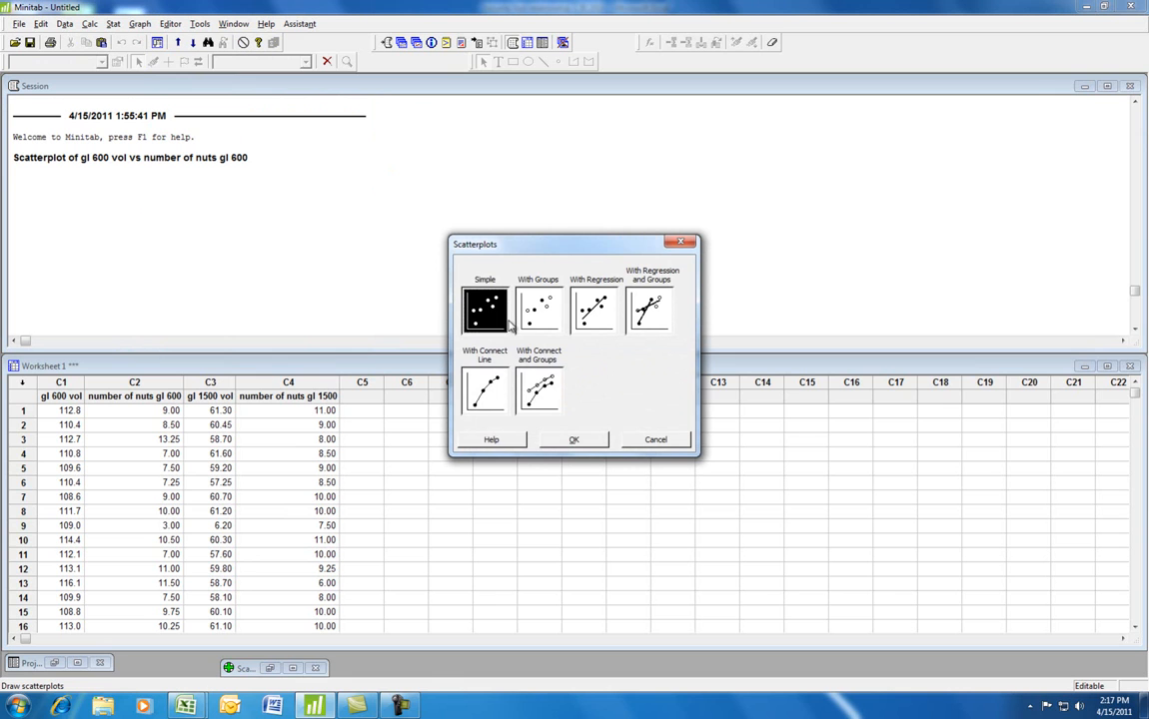
{"action": "left_click", "coordinate": [574, 440]}
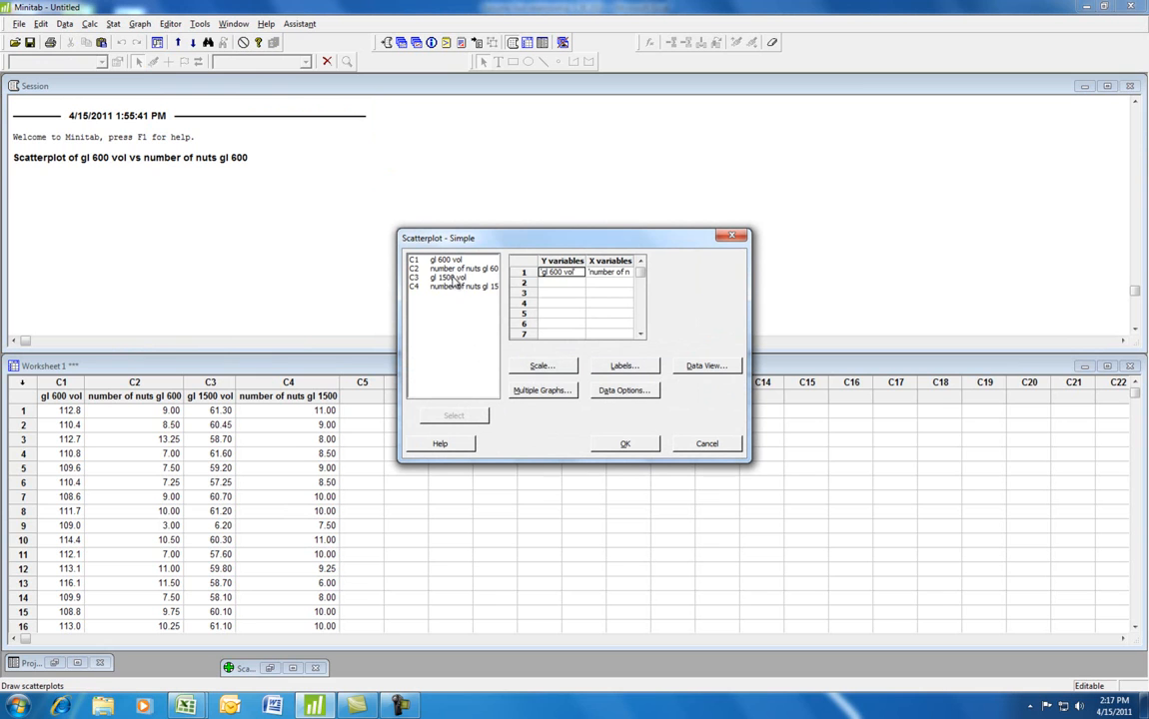
{"action": "left_click", "coordinate": [451, 277]}
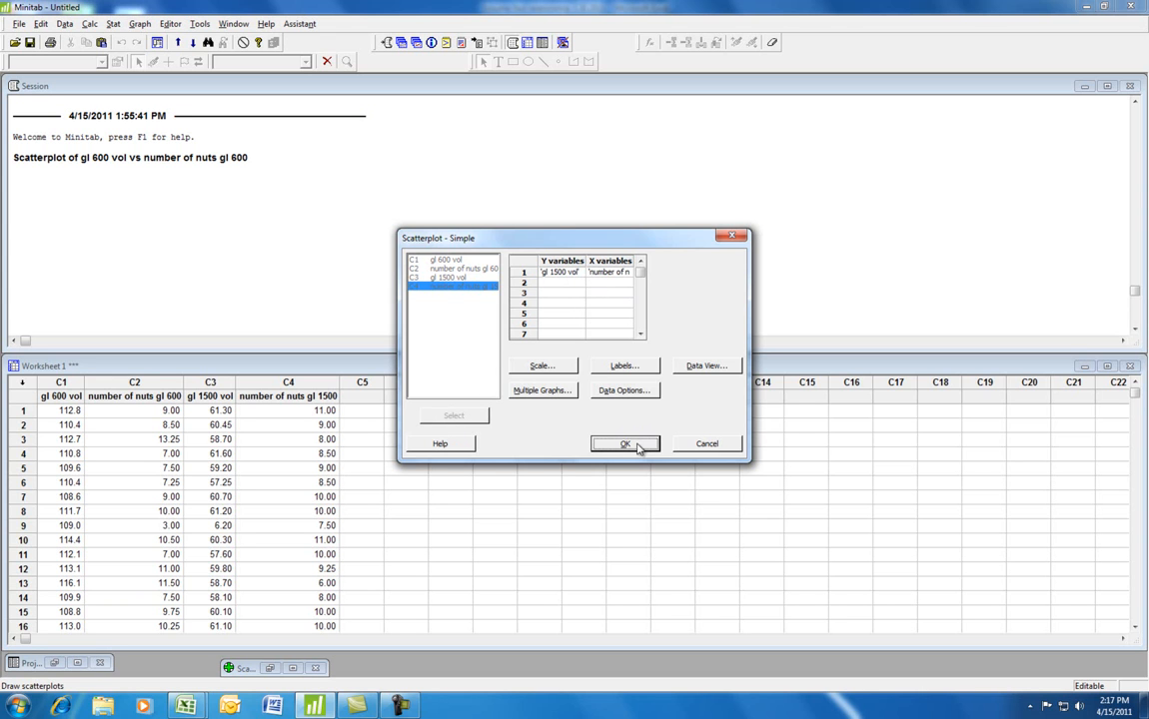
{"action": "left_click", "coordinate": [623, 444]}
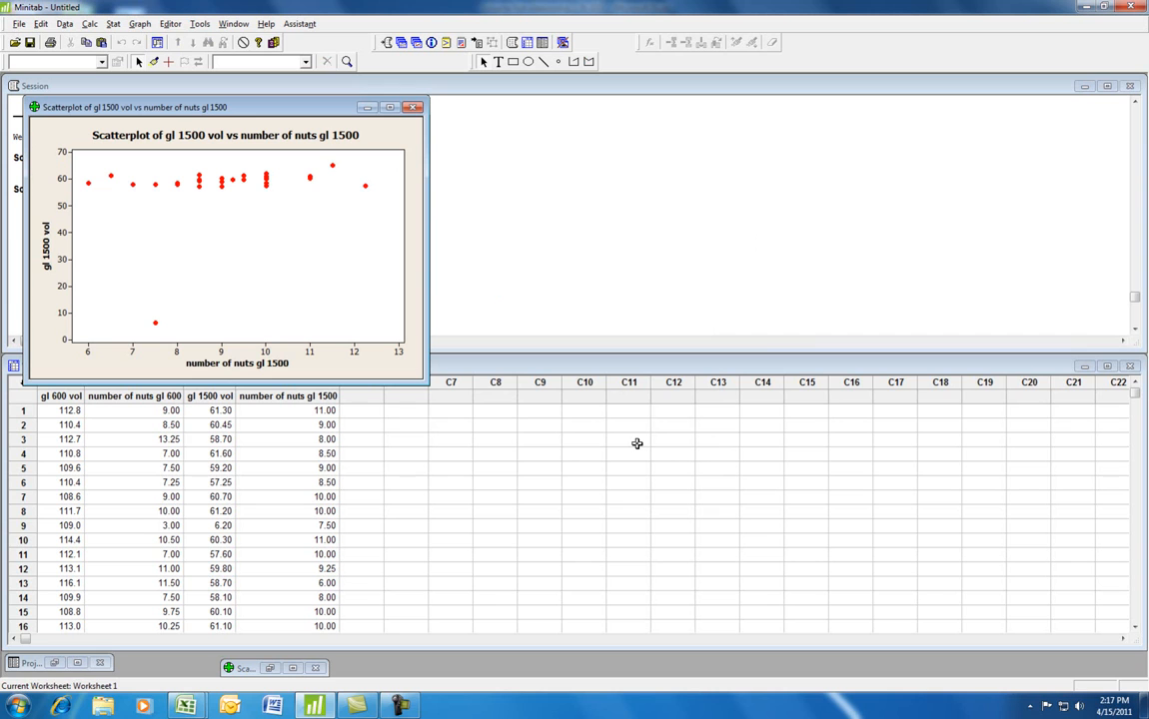
{"action": "mouse_move", "coordinate": [323, 200]}
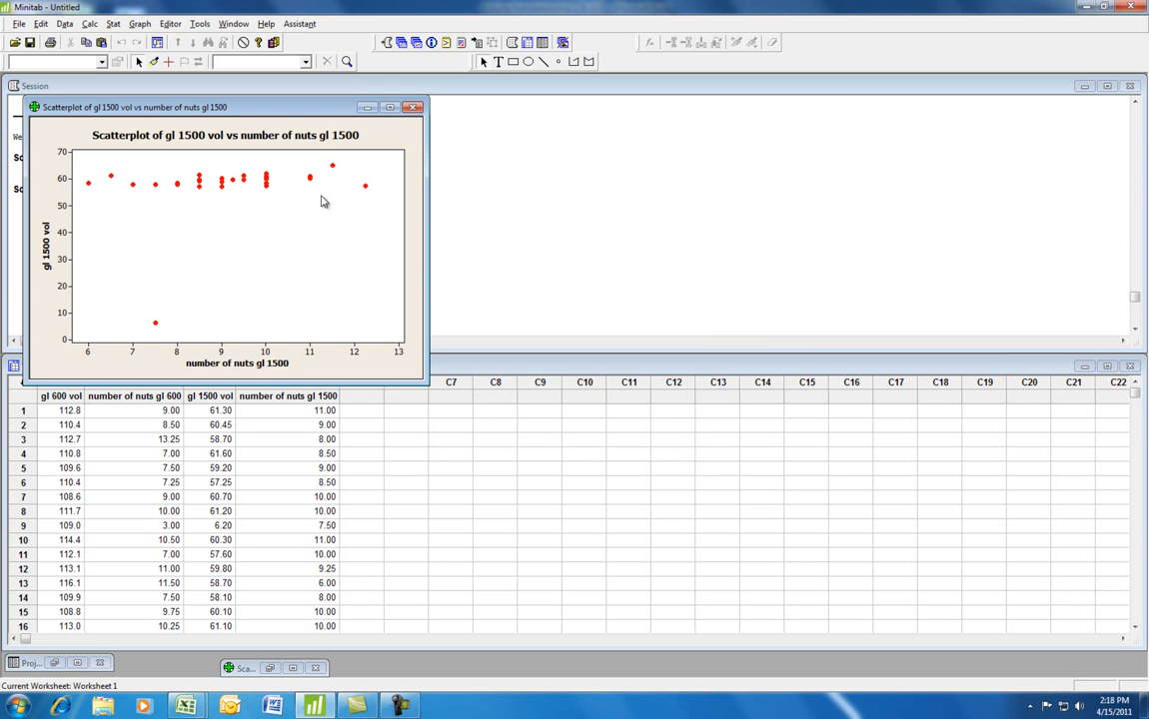
{"action": "mouse_move", "coordinate": [341, 190]}
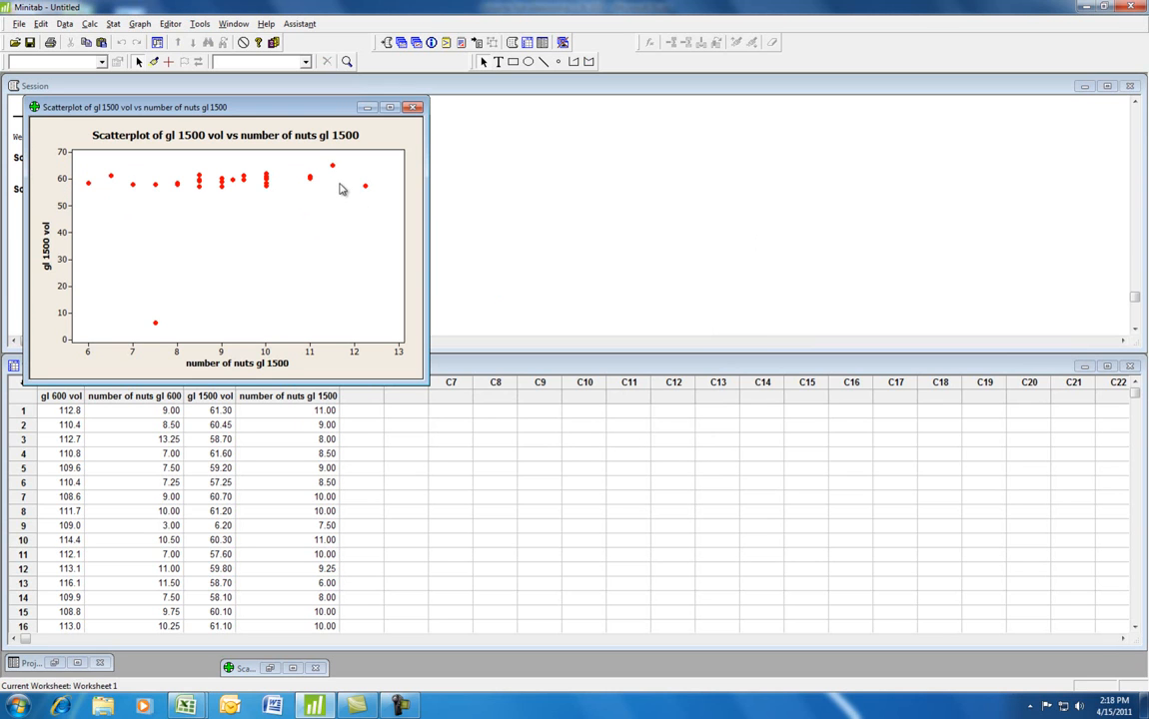
{"action": "mouse_move", "coordinate": [208, 252]}
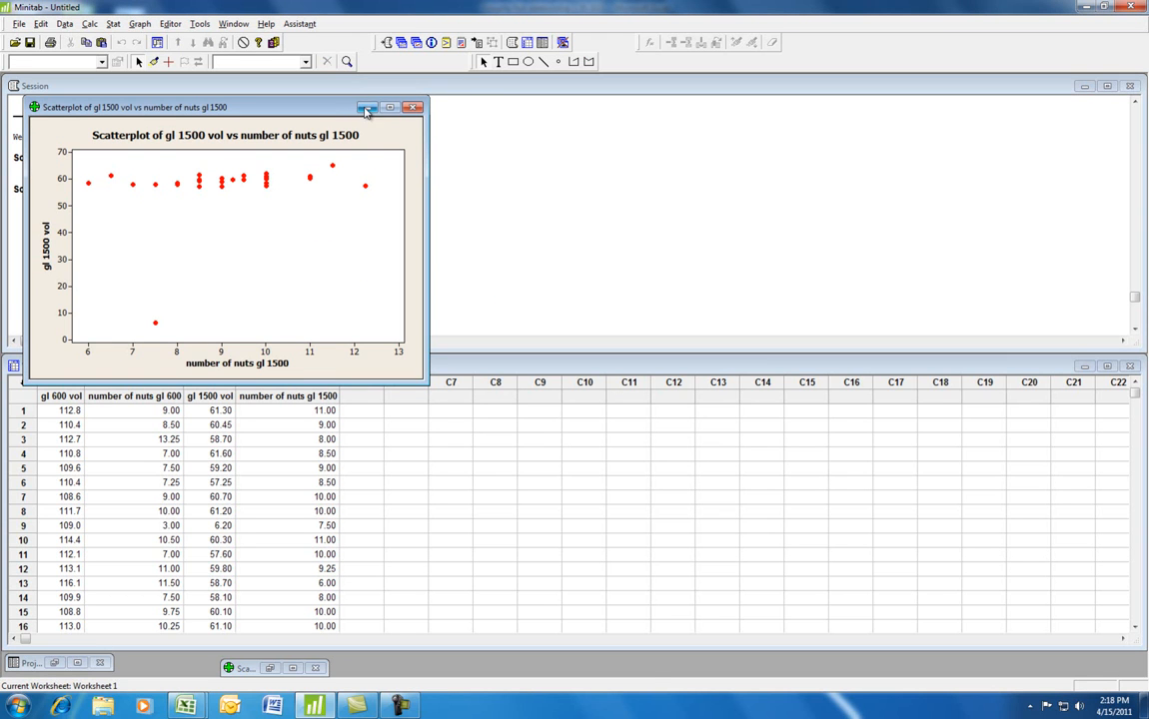
{"action": "left_click", "coordinate": [367, 108]}
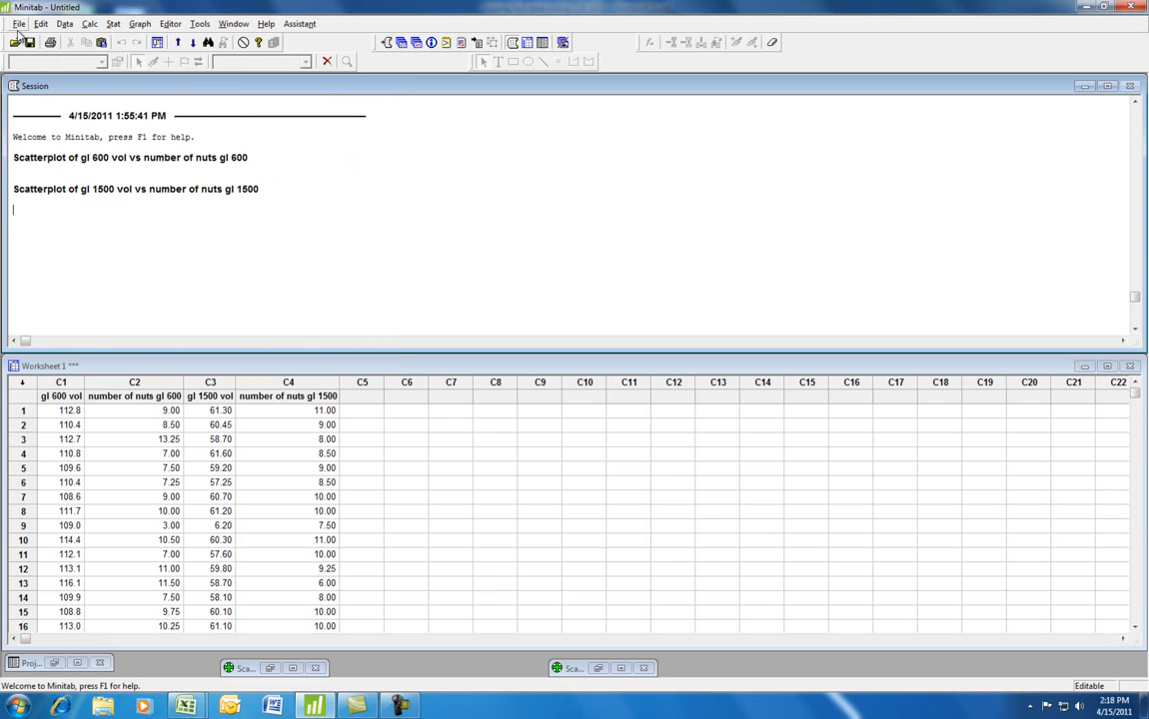
{"action": "left_click", "coordinate": [18, 24]}
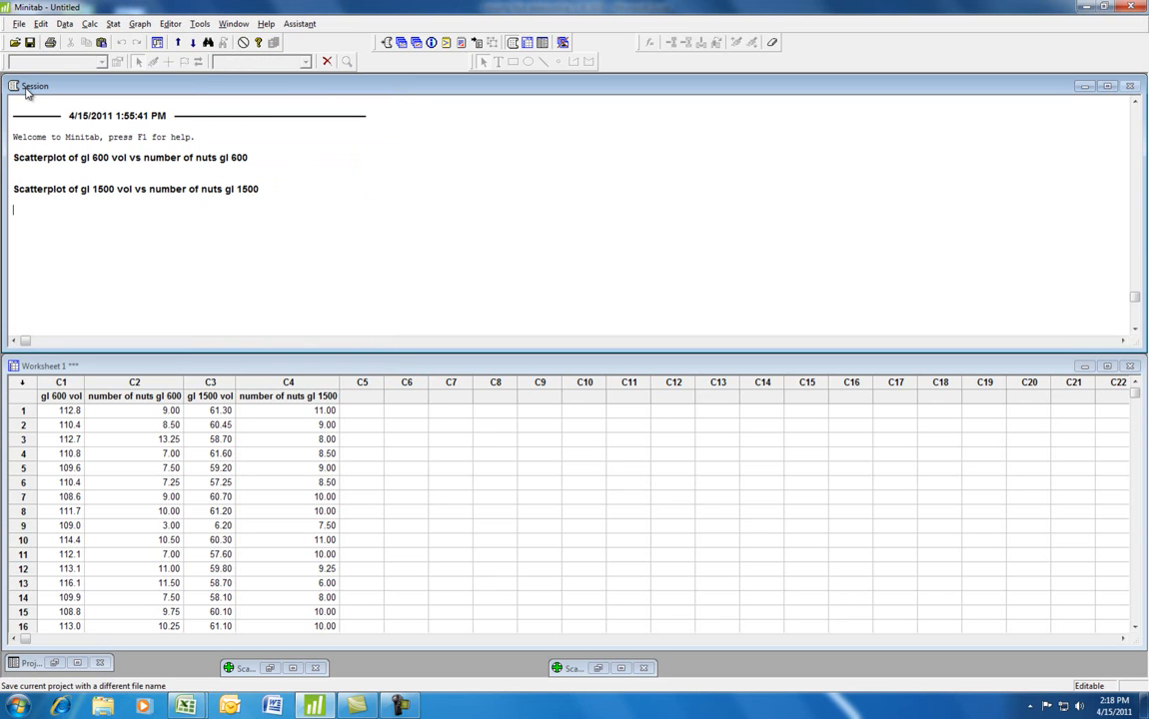
Save the project to the desktop as 'Nuts vs. vol' via Save Project As.
{"action": "left_click", "coordinate": [28, 42]}
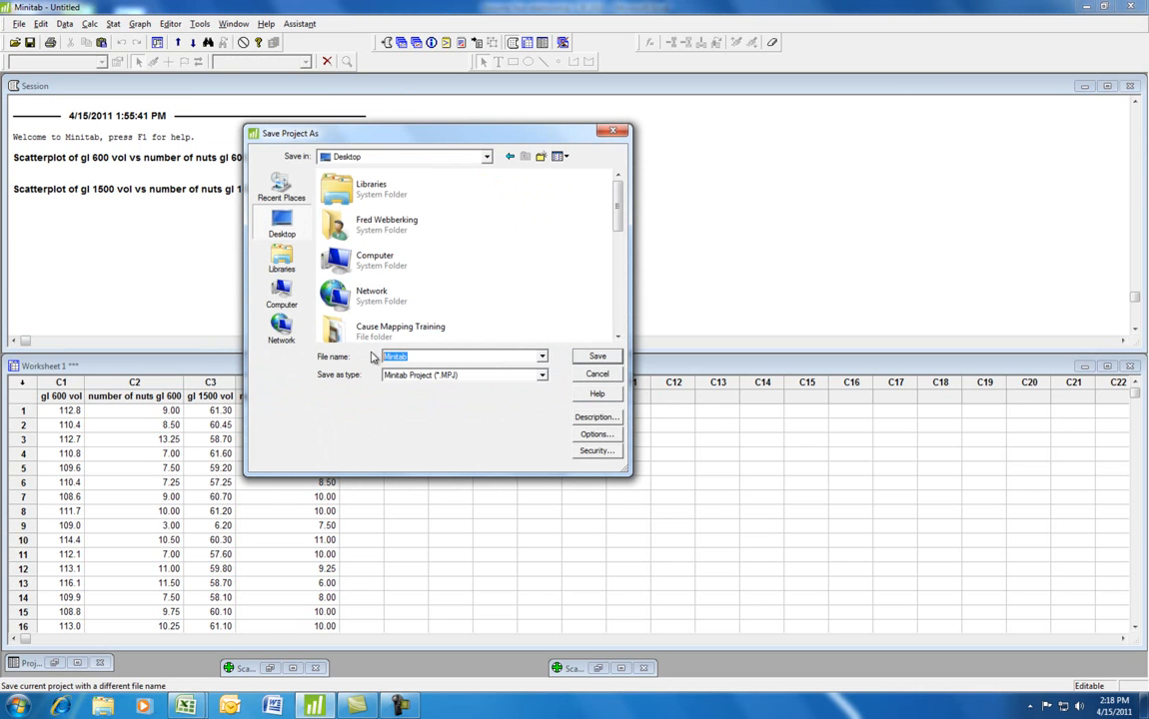
{"action": "type", "text": "Nuts vs. vol"}
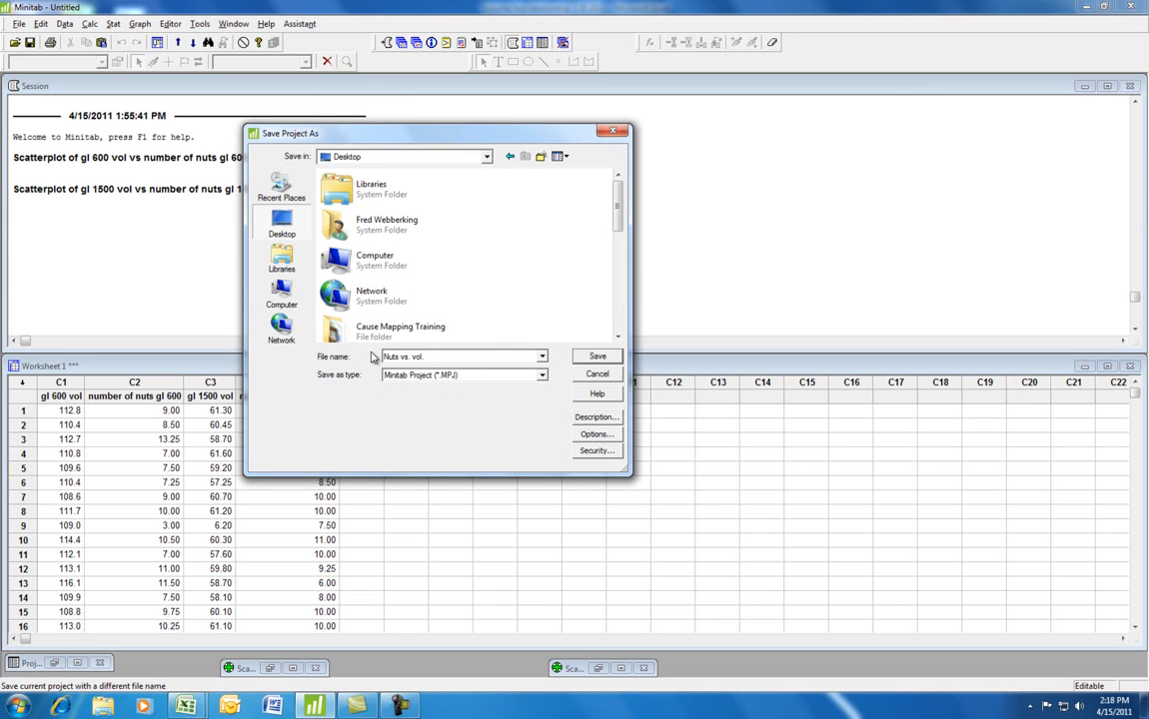
{"action": "left_click", "coordinate": [596, 356]}
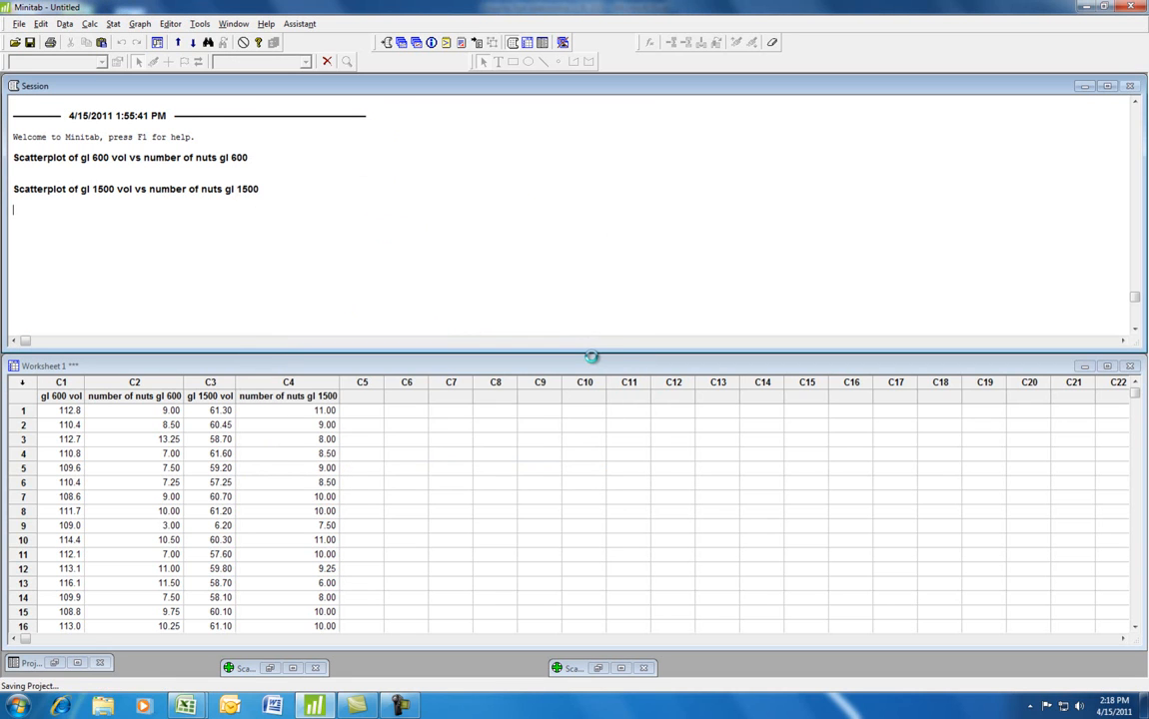